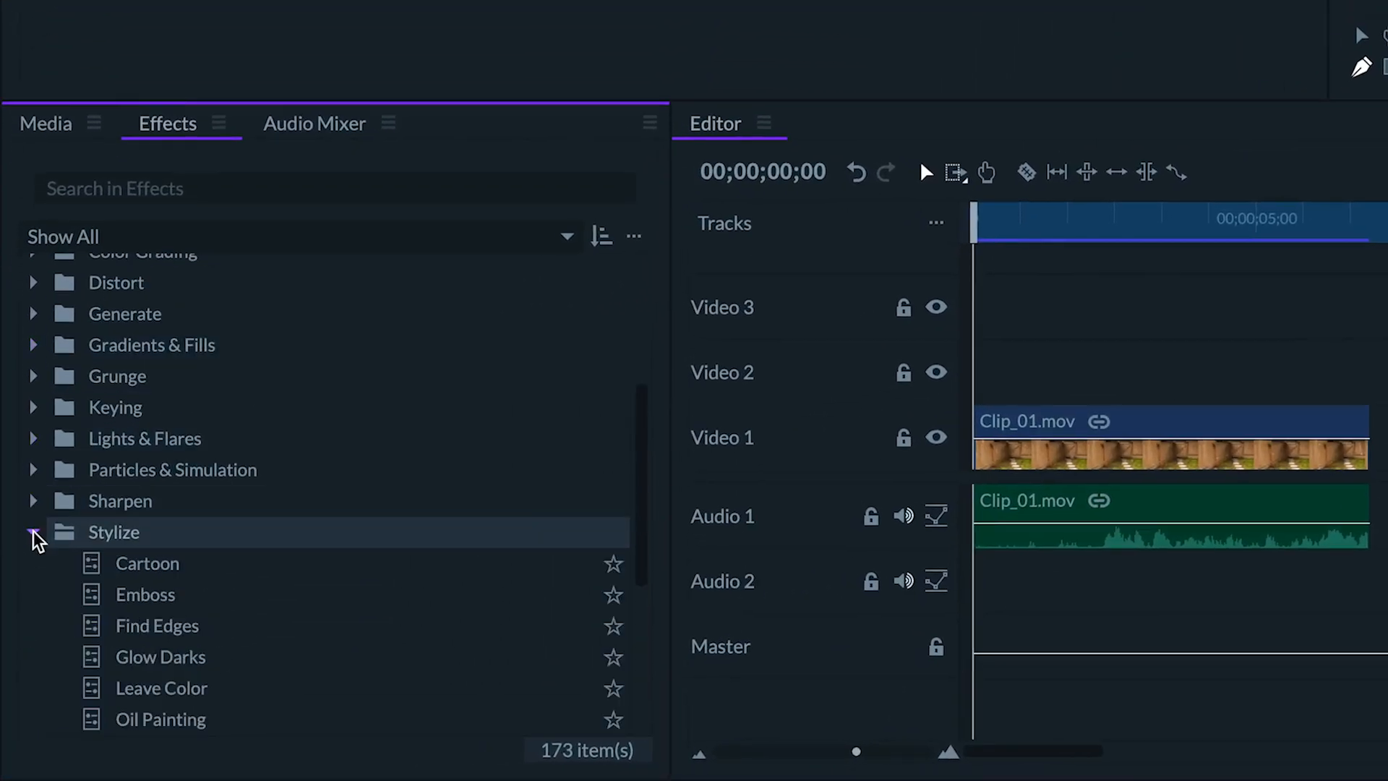
Step: Add the Leave Color effect from Stylize onto Clip_01
{"action": "left_click", "coordinate": [161, 538]}
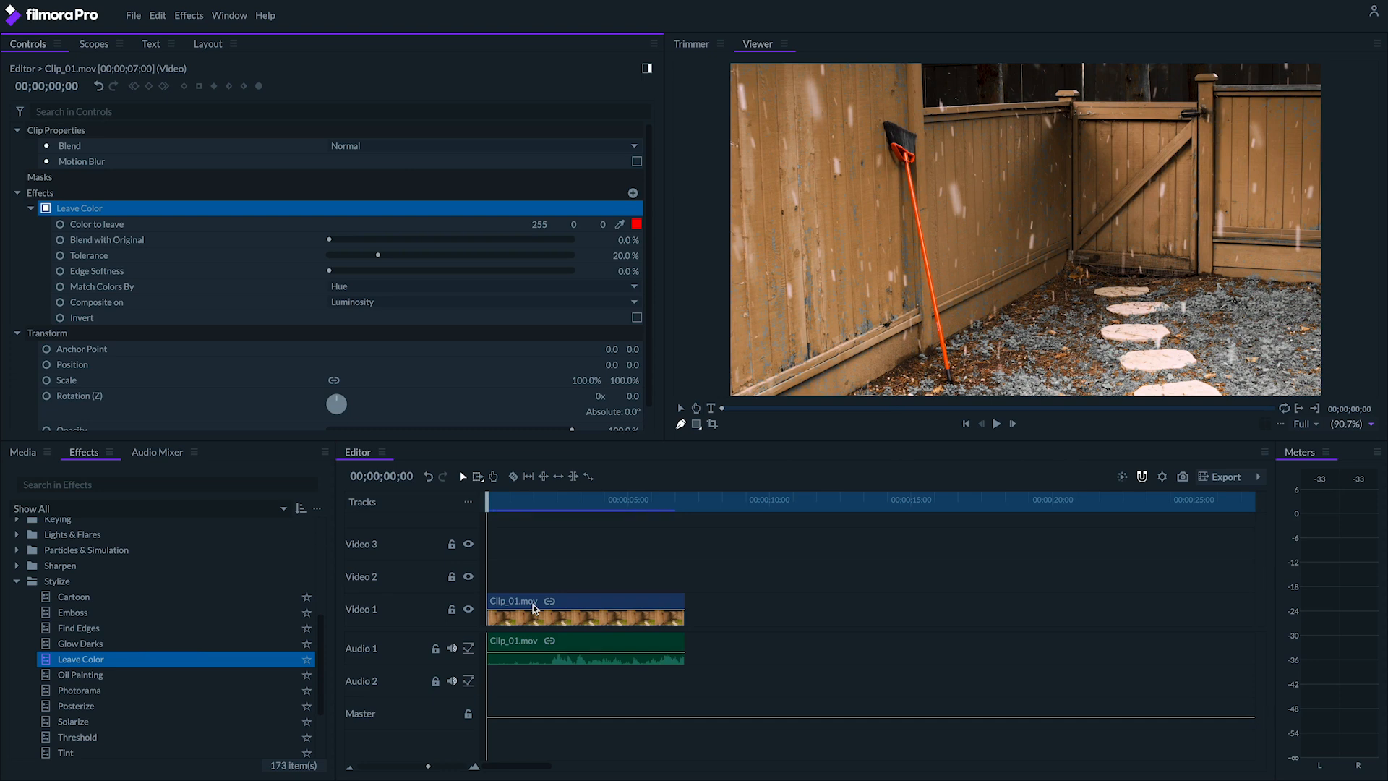
Step: Sample the broom's red as the colour to keep, re-enable the effect and lower tolerance to about 10%
{"action": "left_click", "coordinate": [47, 208]}
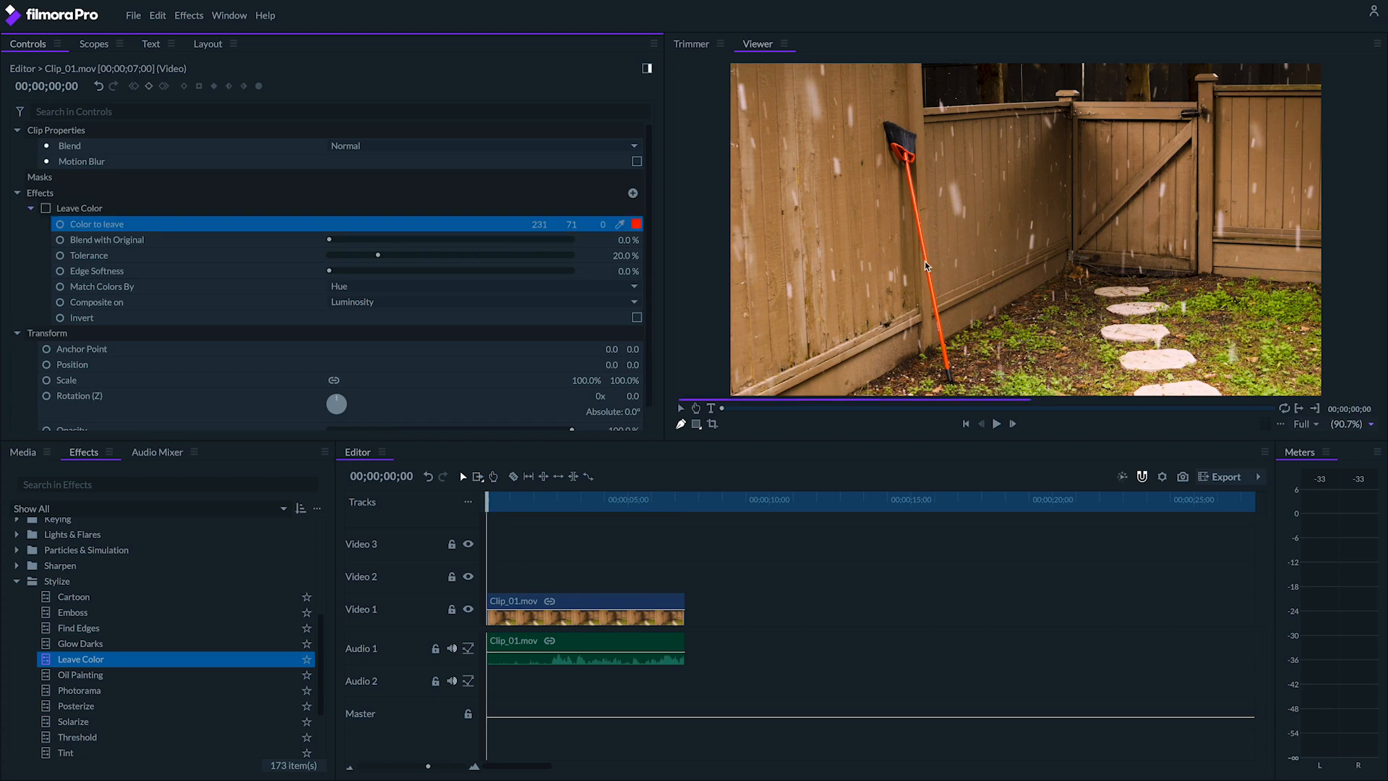
{"action": "mouse_move", "coordinate": [186, 165]}
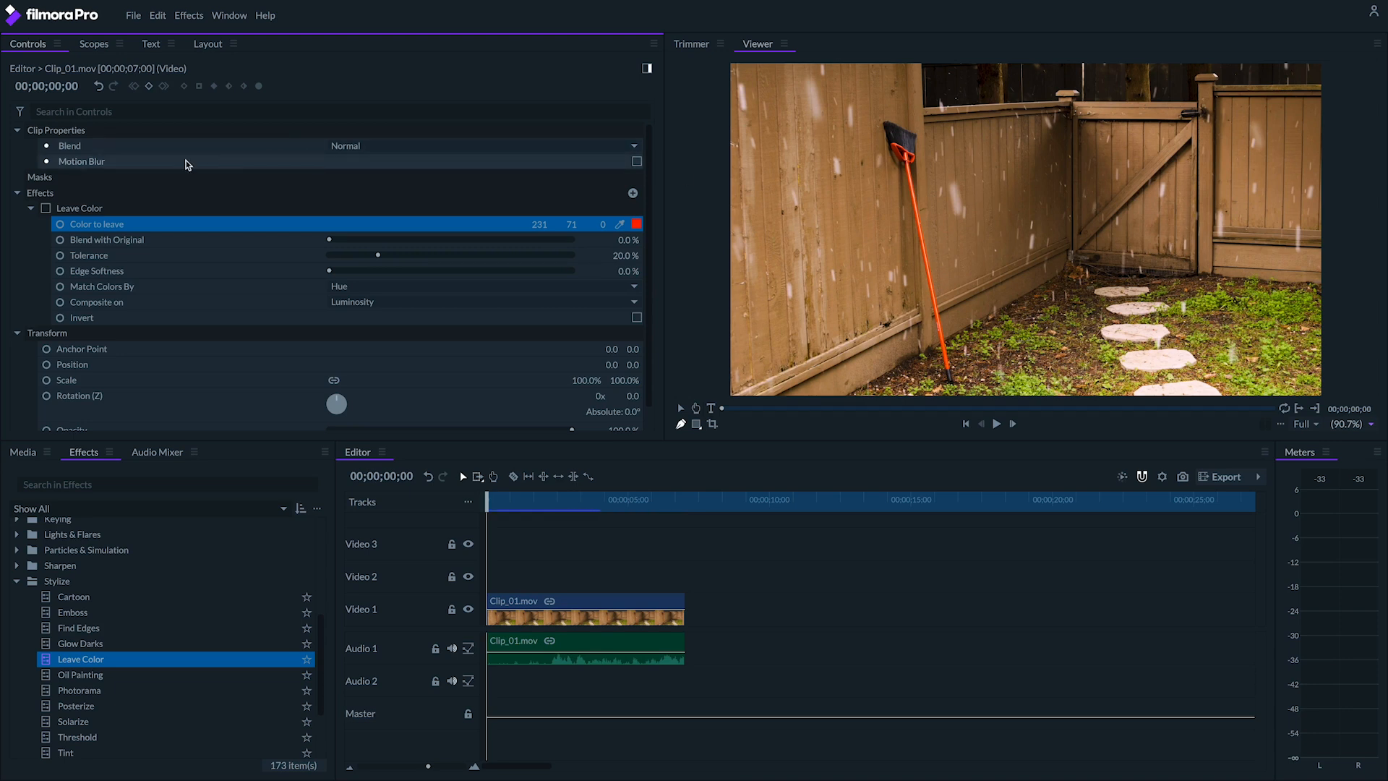
{"action": "left_click", "coordinate": [47, 211]}
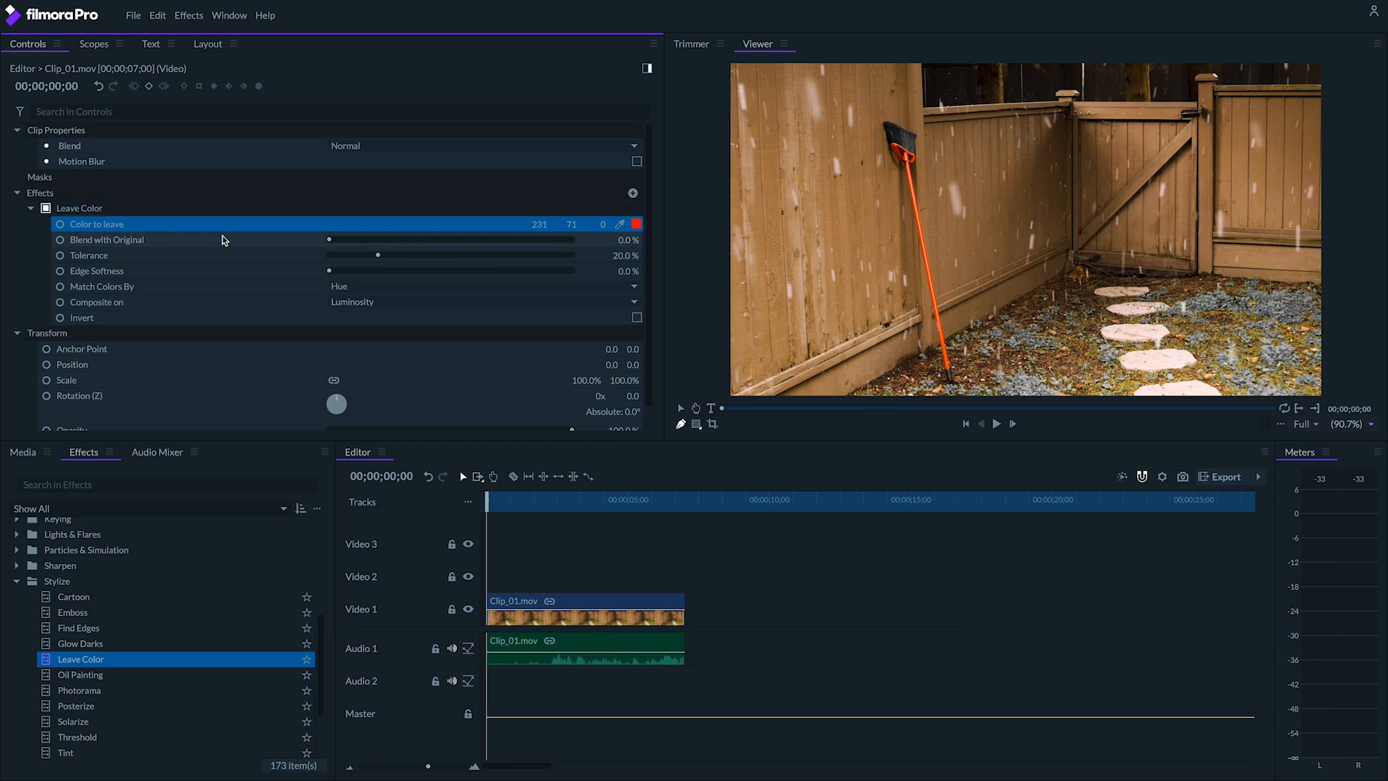
{"action": "left_click_drag", "start_coordinate": [378, 255], "coordinate": [337, 259]}
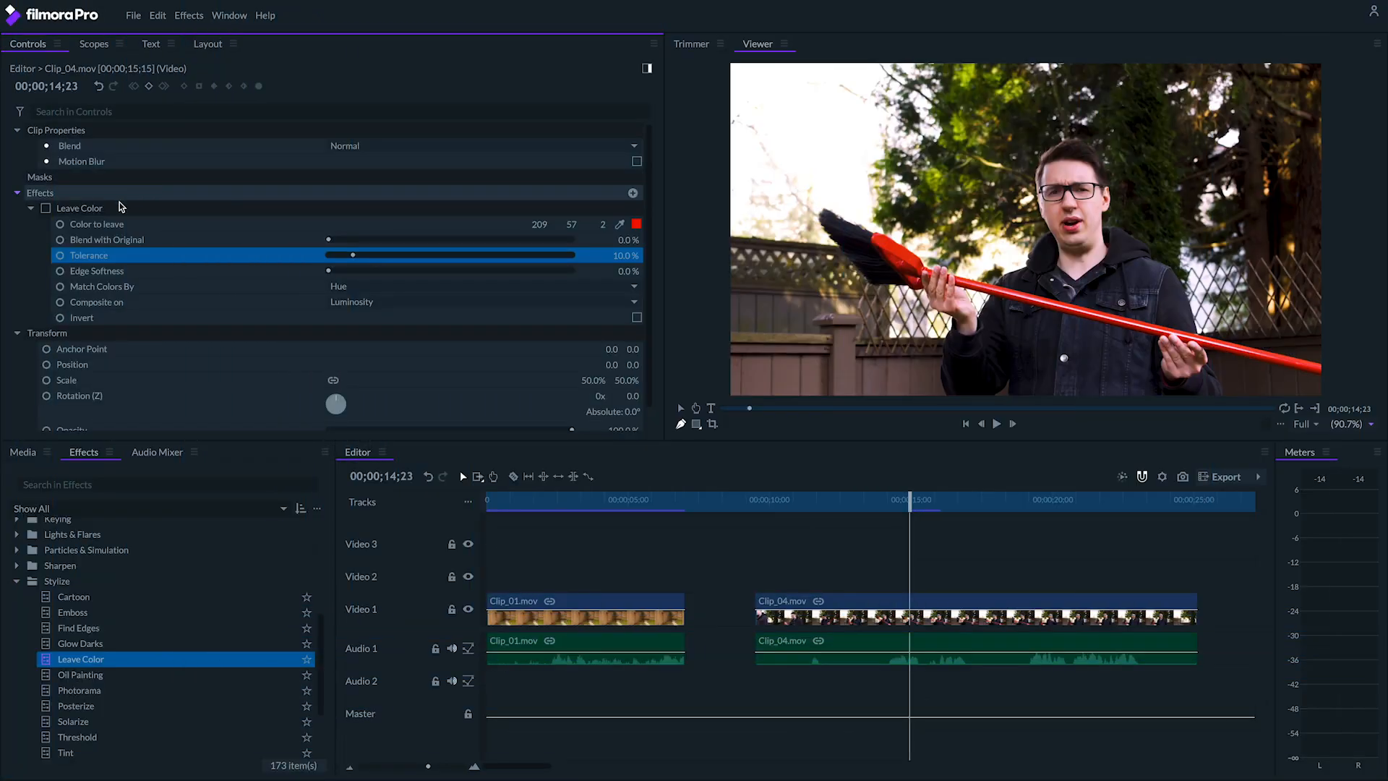
Step: Enable Clip_04's Leave Color, match by RGB and settle the tolerance at 13%
{"action": "left_click", "coordinate": [78, 208]}
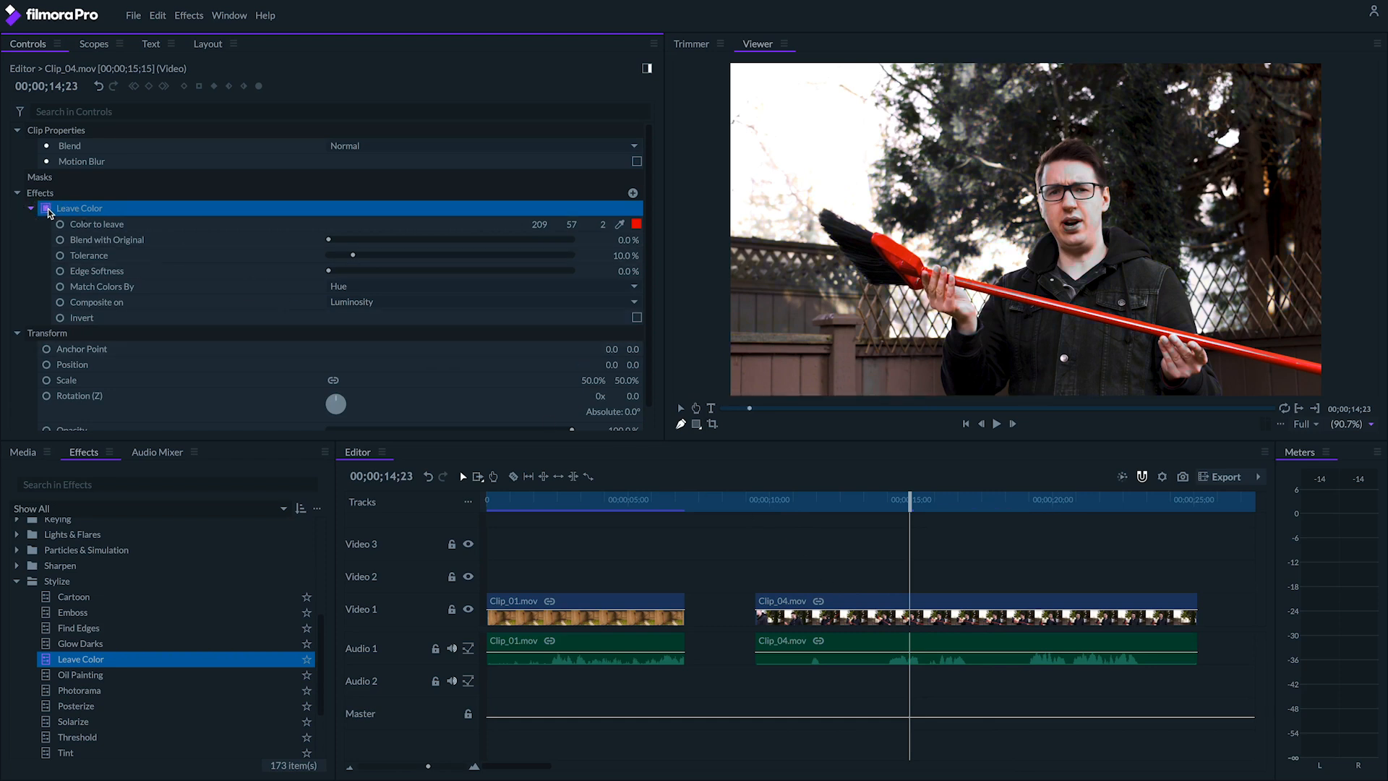
{"action": "left_click", "coordinate": [46, 208]}
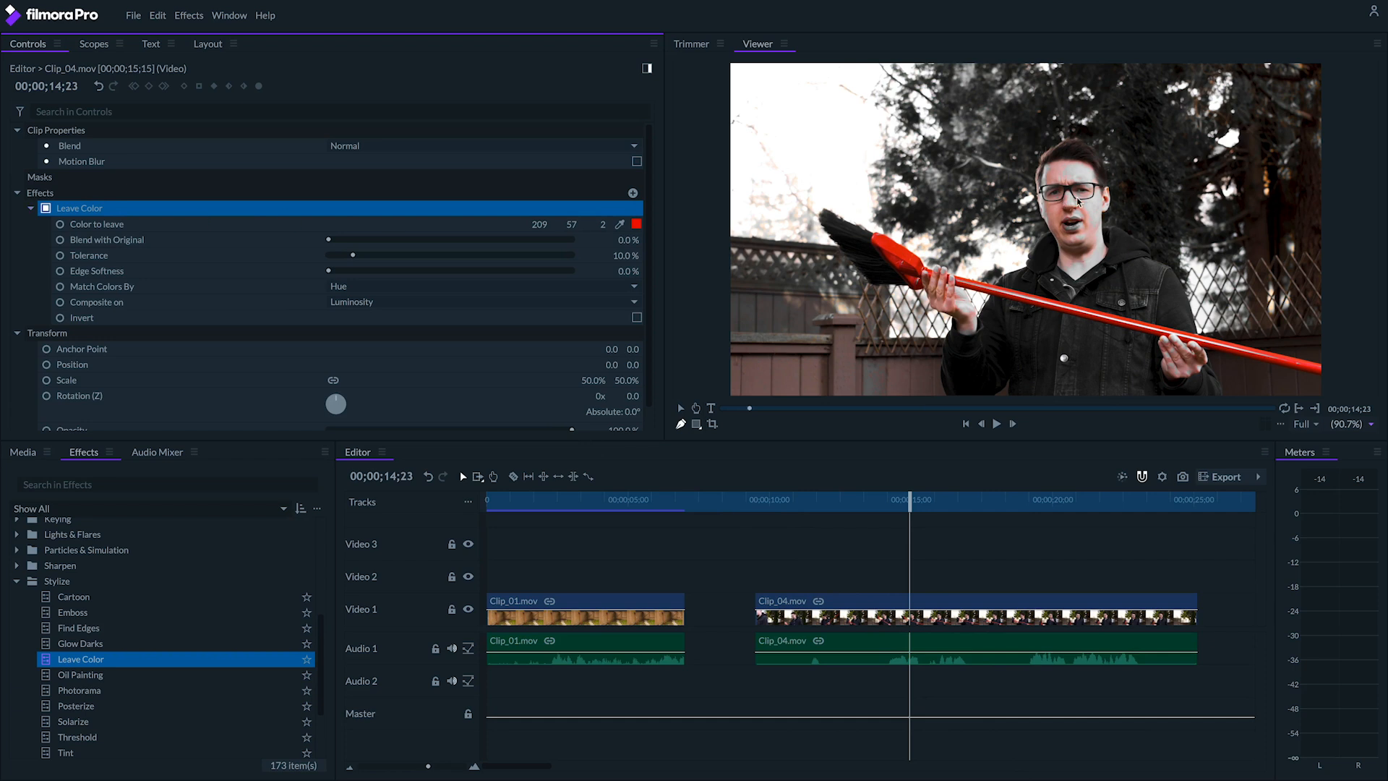
{"action": "mouse_move", "coordinate": [741, 293]}
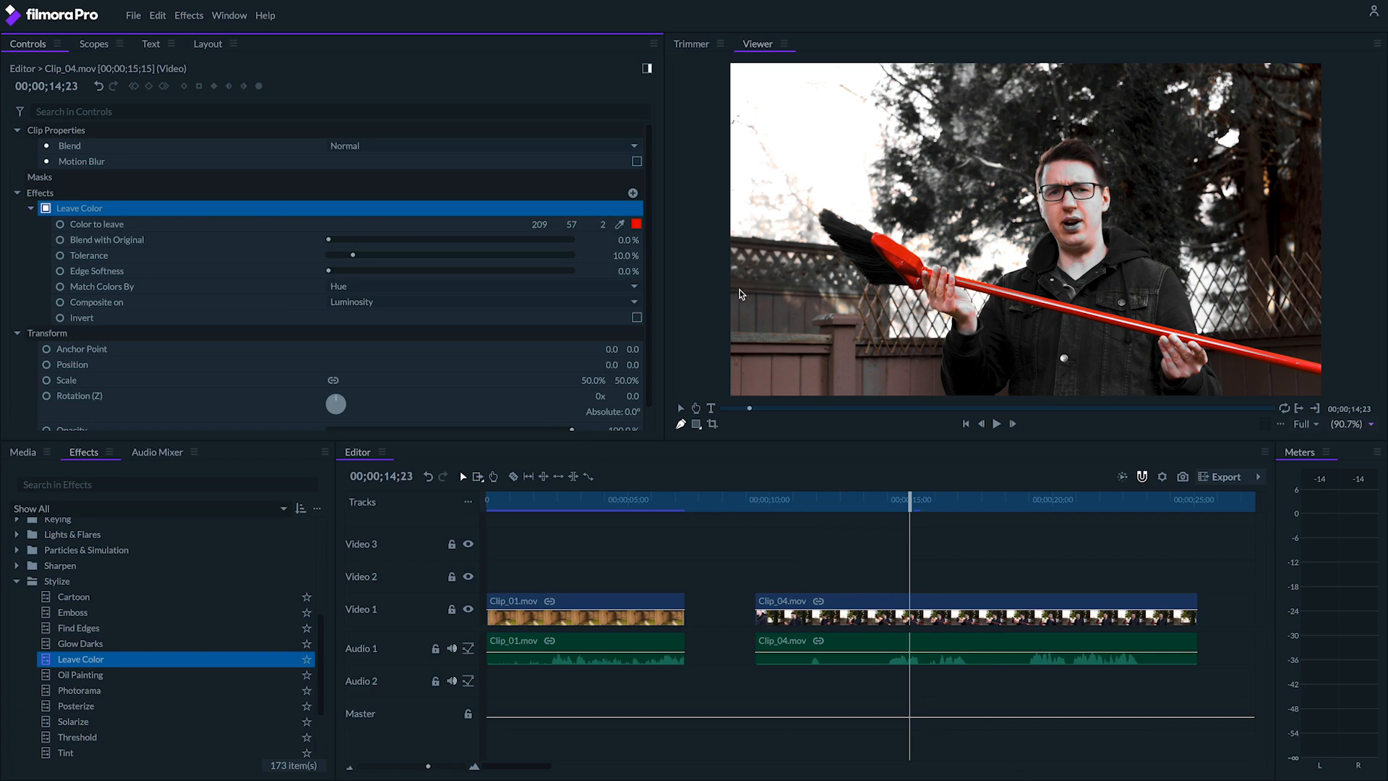
{"action": "left_click_drag", "start_coordinate": [354, 254], "coordinate": [346, 254]}
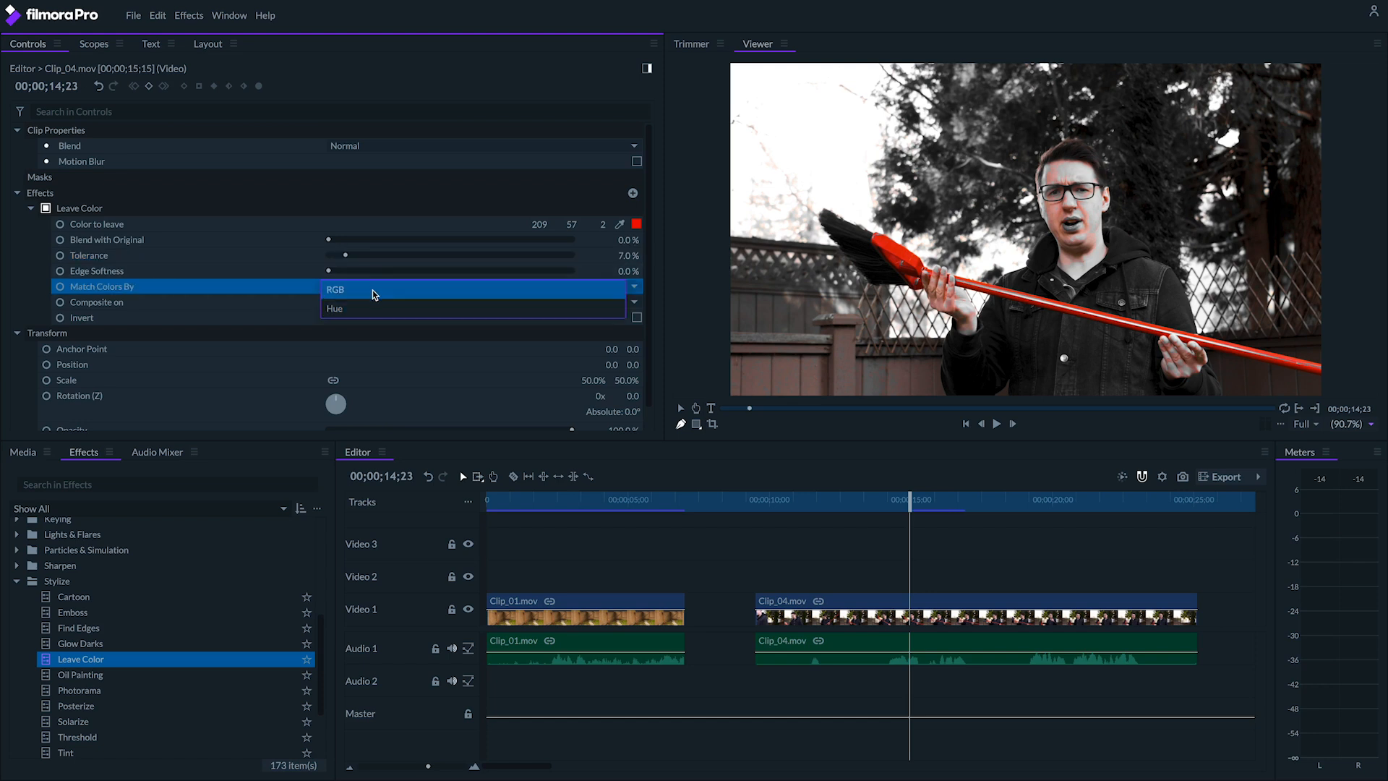
{"action": "left_click", "coordinate": [336, 289]}
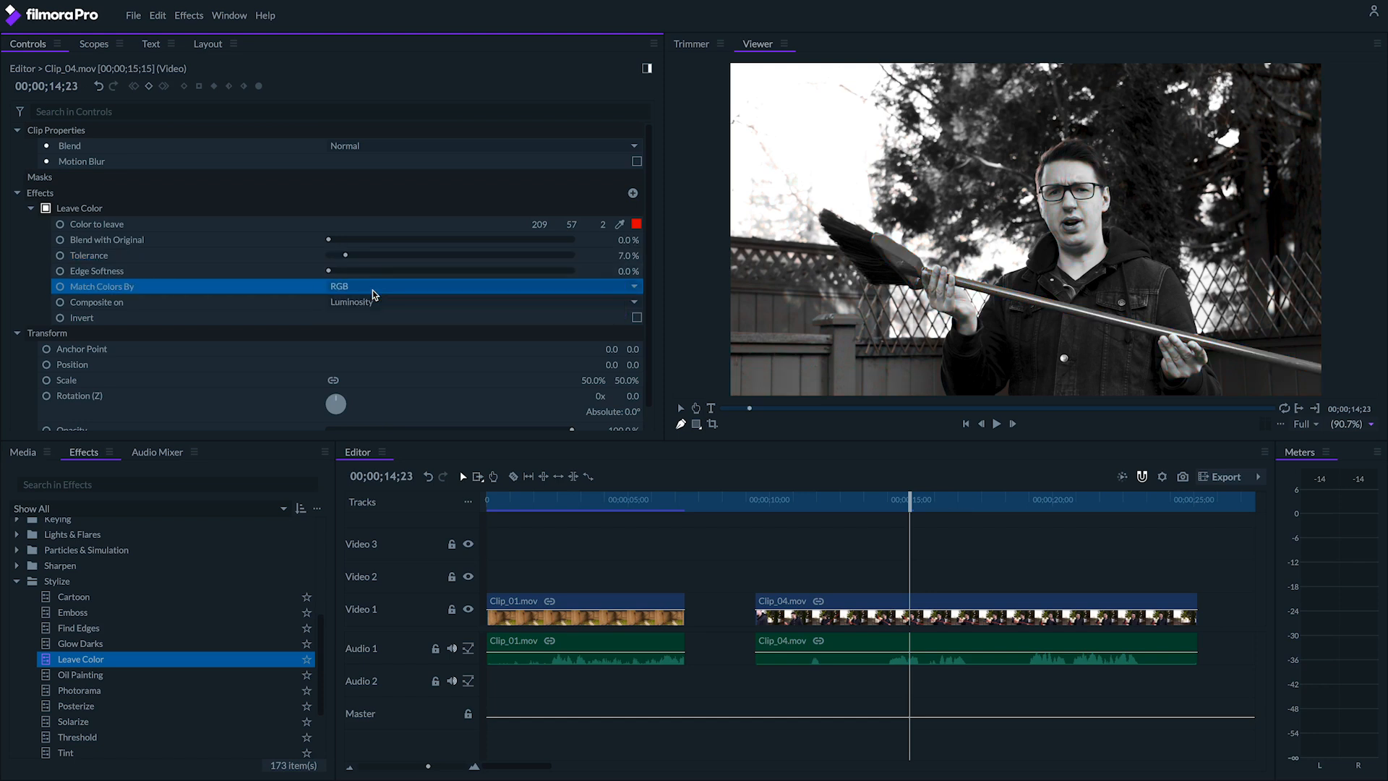
{"action": "left_click_drag", "start_coordinate": [330, 255], "coordinate": [402, 255]}
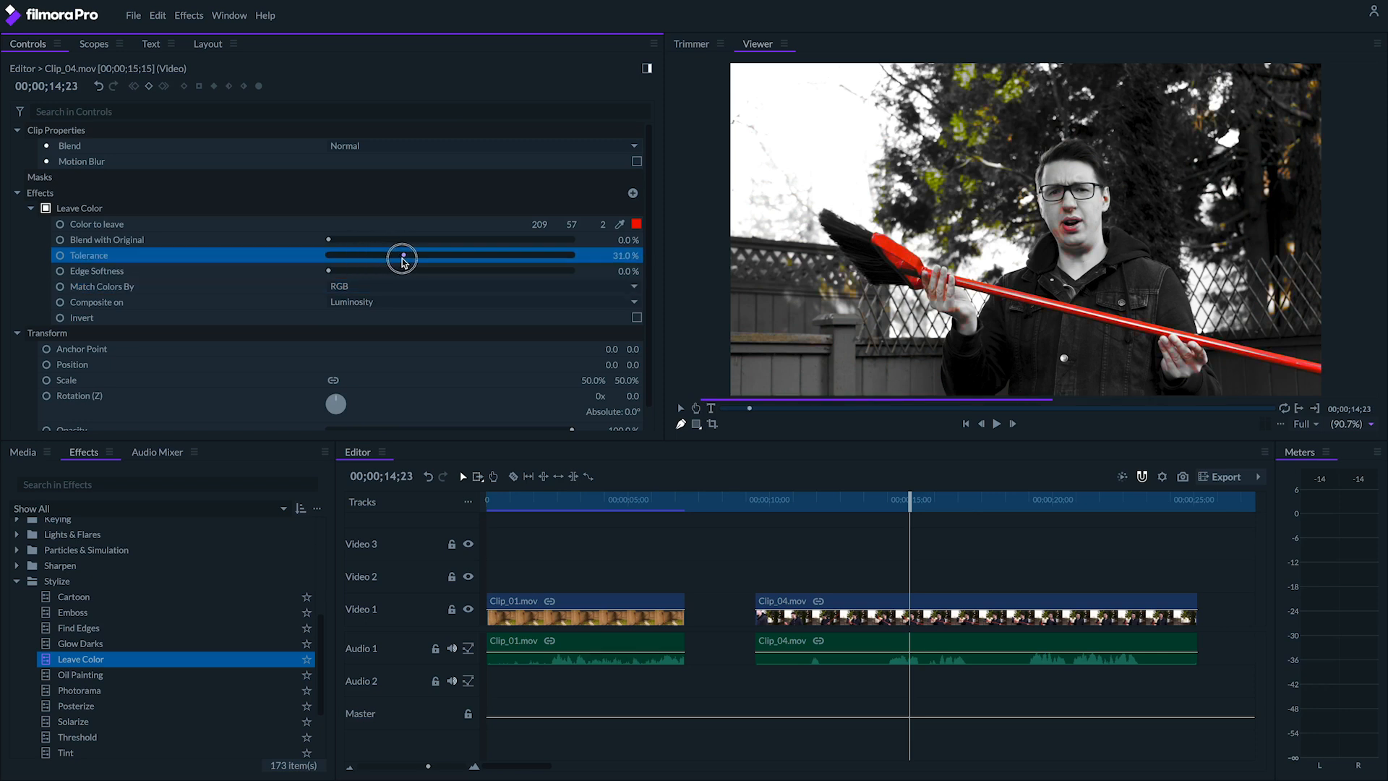
{"action": "left_click_drag", "start_coordinate": [402, 256], "coordinate": [382, 255]}
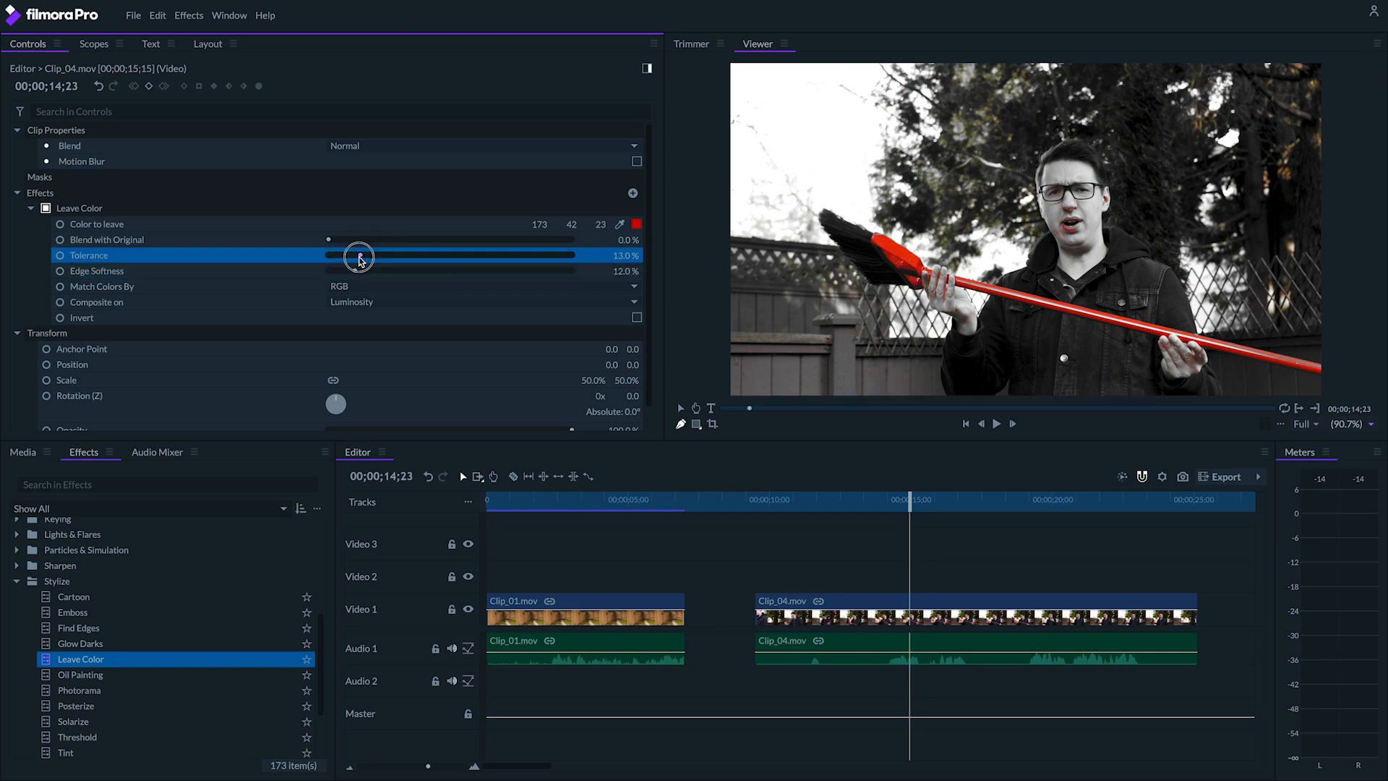
Step: Pick and confirm the red to keep in the colour chooser
{"action": "left_click", "coordinate": [636, 224]}
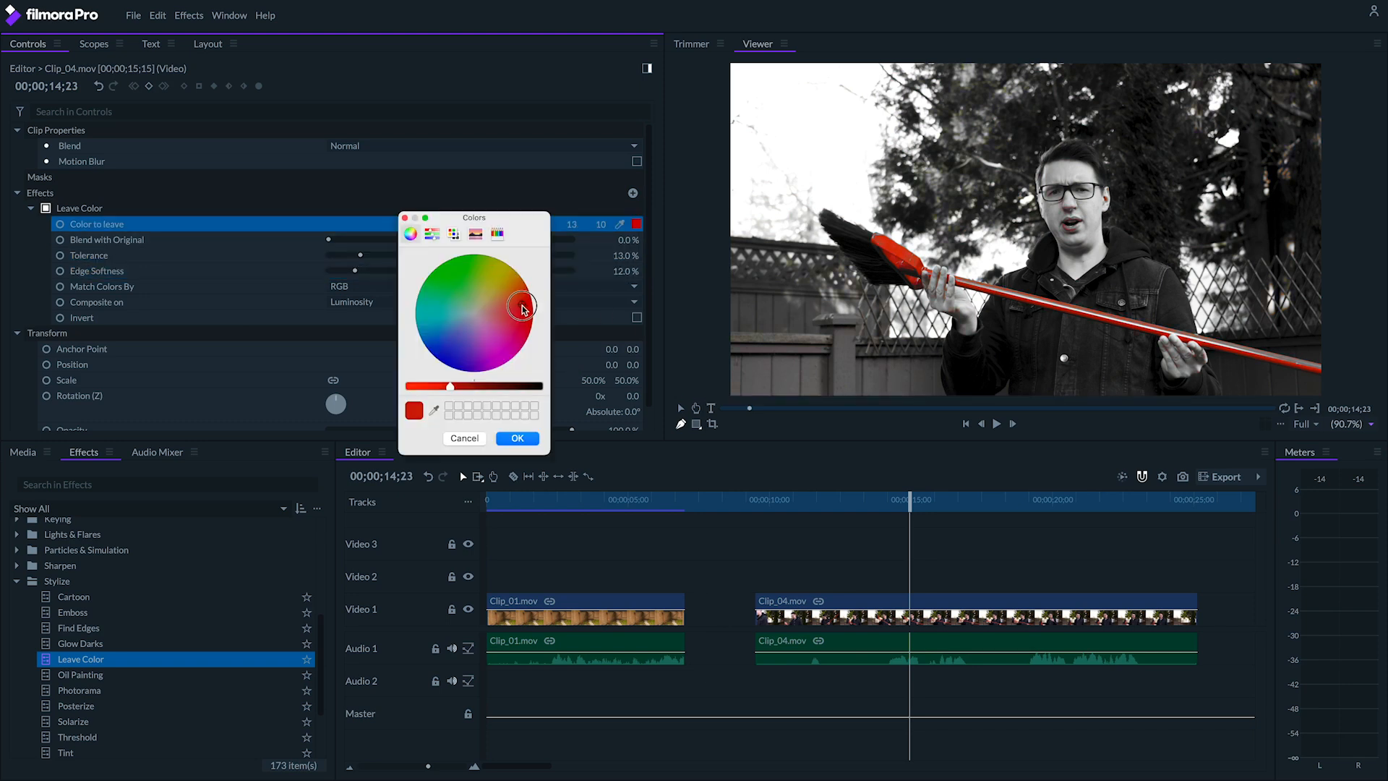
{"action": "left_click", "coordinate": [518, 438]}
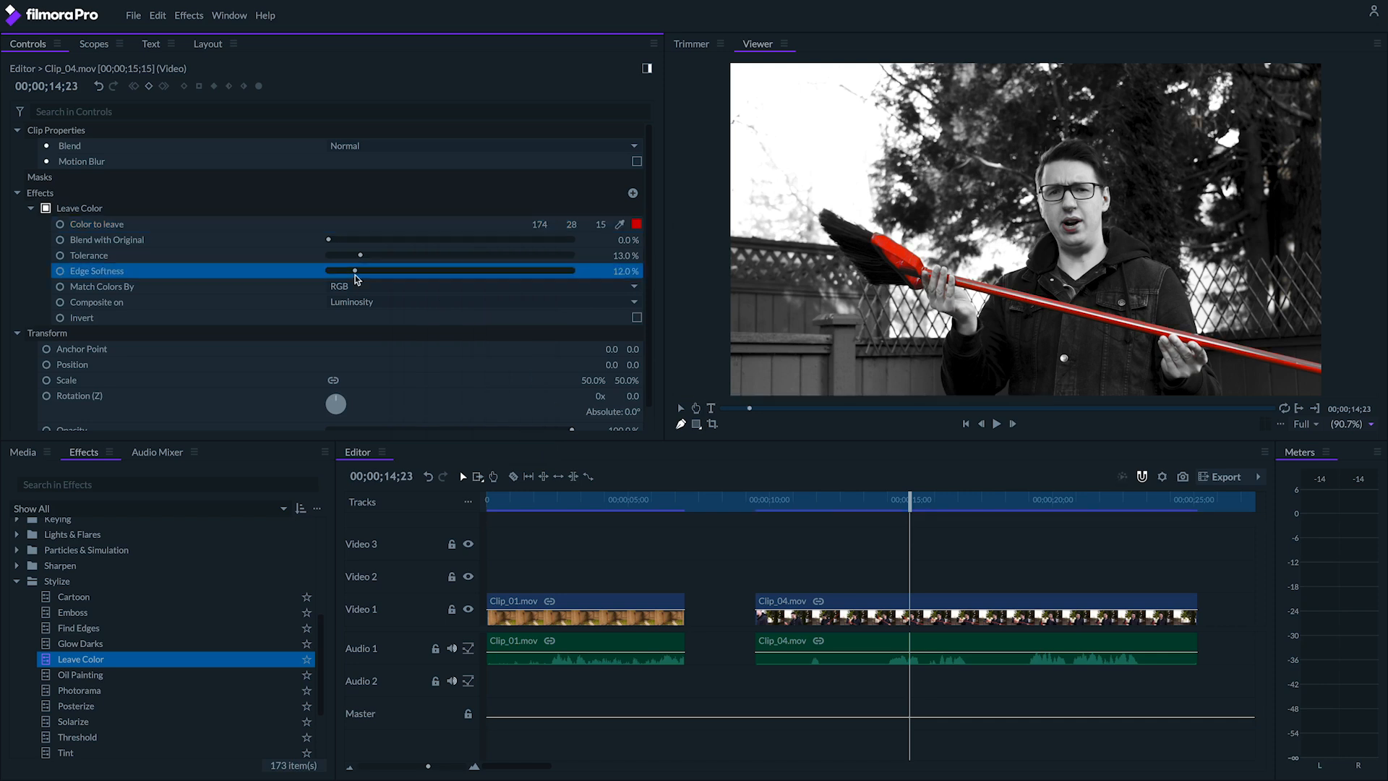
{"action": "mouse_move", "coordinate": [1125, 222]}
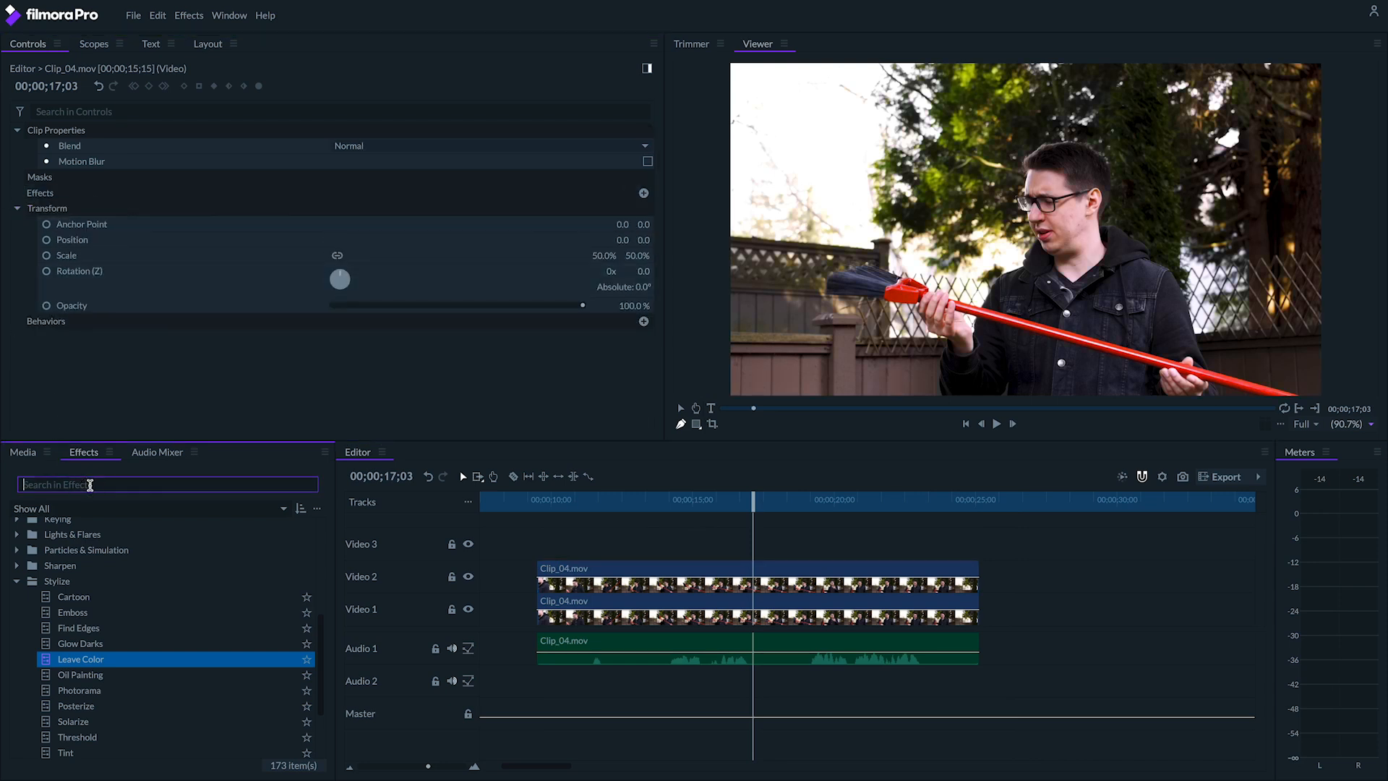
Step: Add the Hue, Saturation & Lightness effect to the top Clip_04 for -100 master saturation
{"action": "type", "text": "hue"}
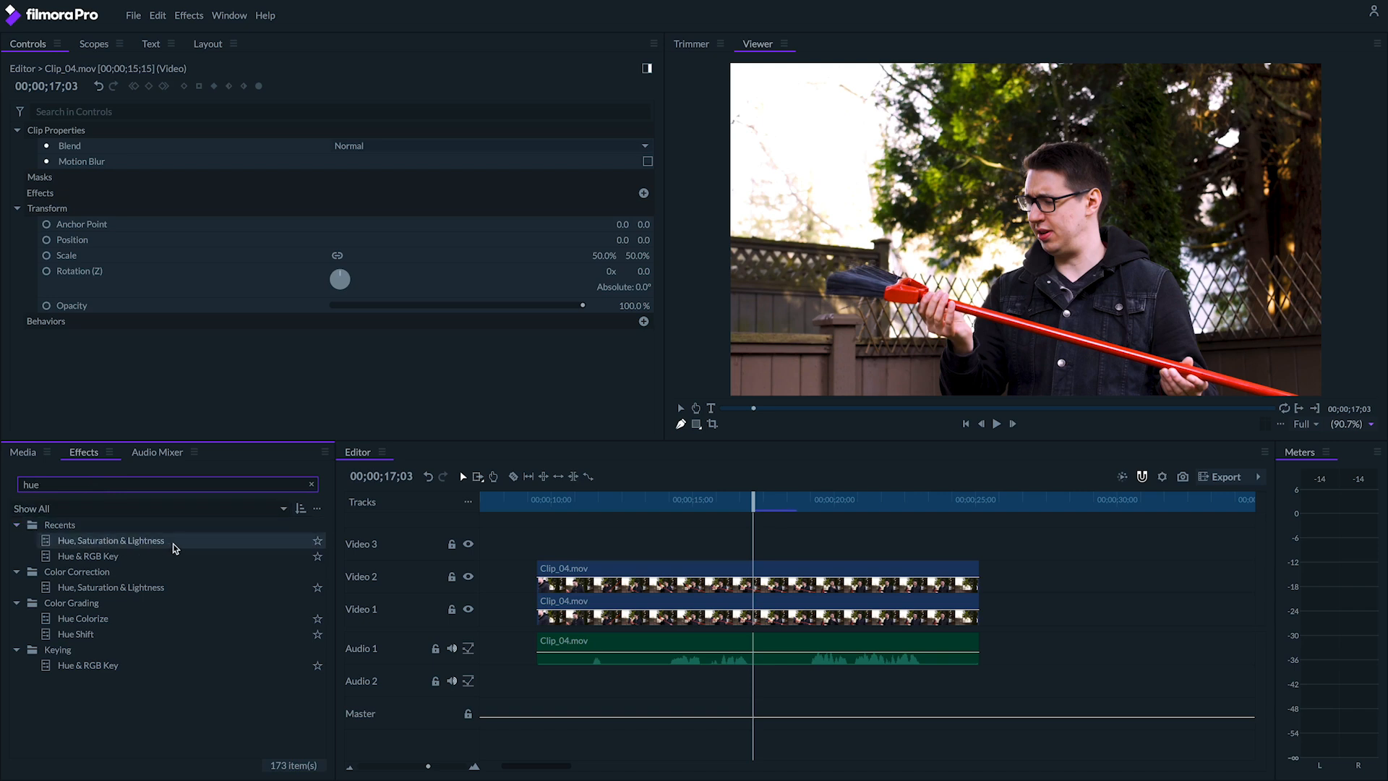
{"action": "double_click", "coordinate": [112, 540]}
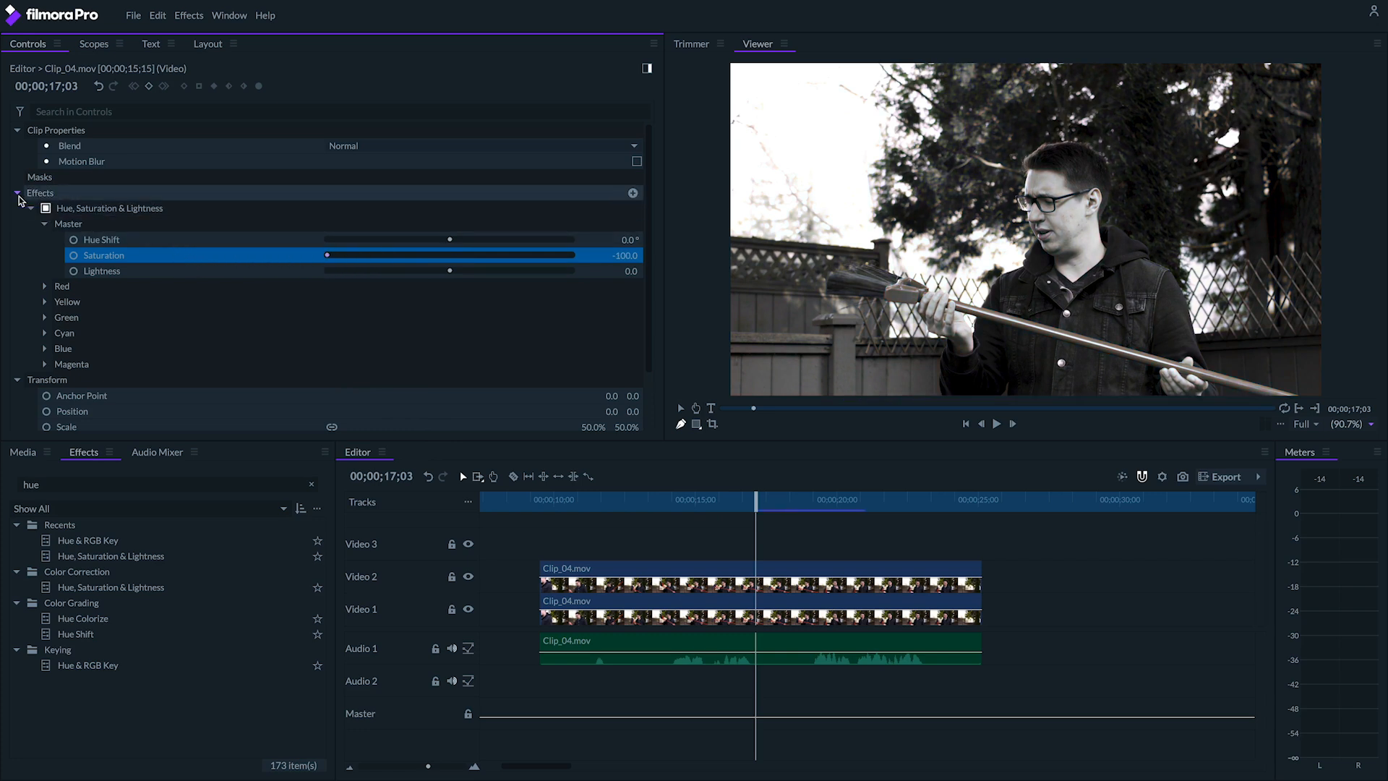
Step: Draw a polygon mask around the broom on the desaturated layer and feather its edge to 60 px
{"action": "left_click", "coordinate": [18, 193]}
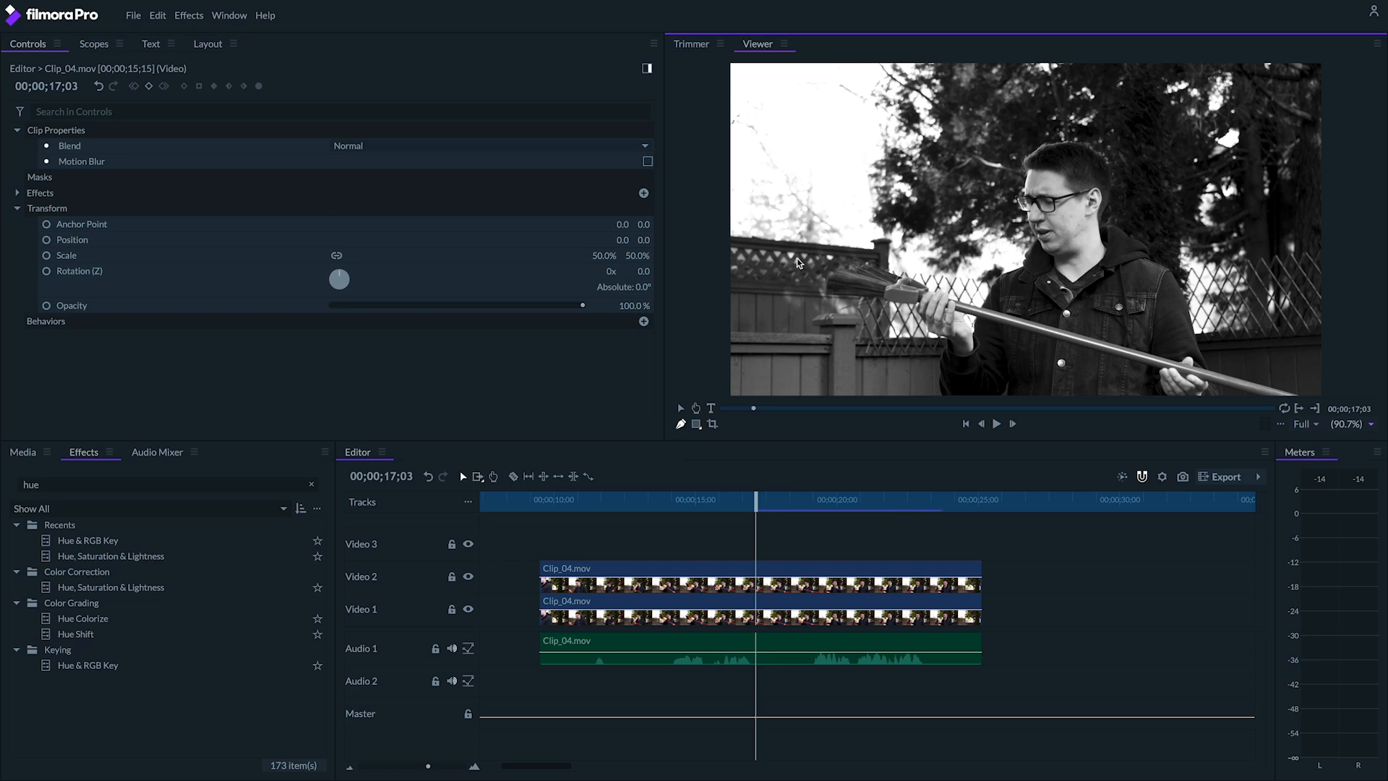
{"action": "left_click", "coordinate": [39, 177]}
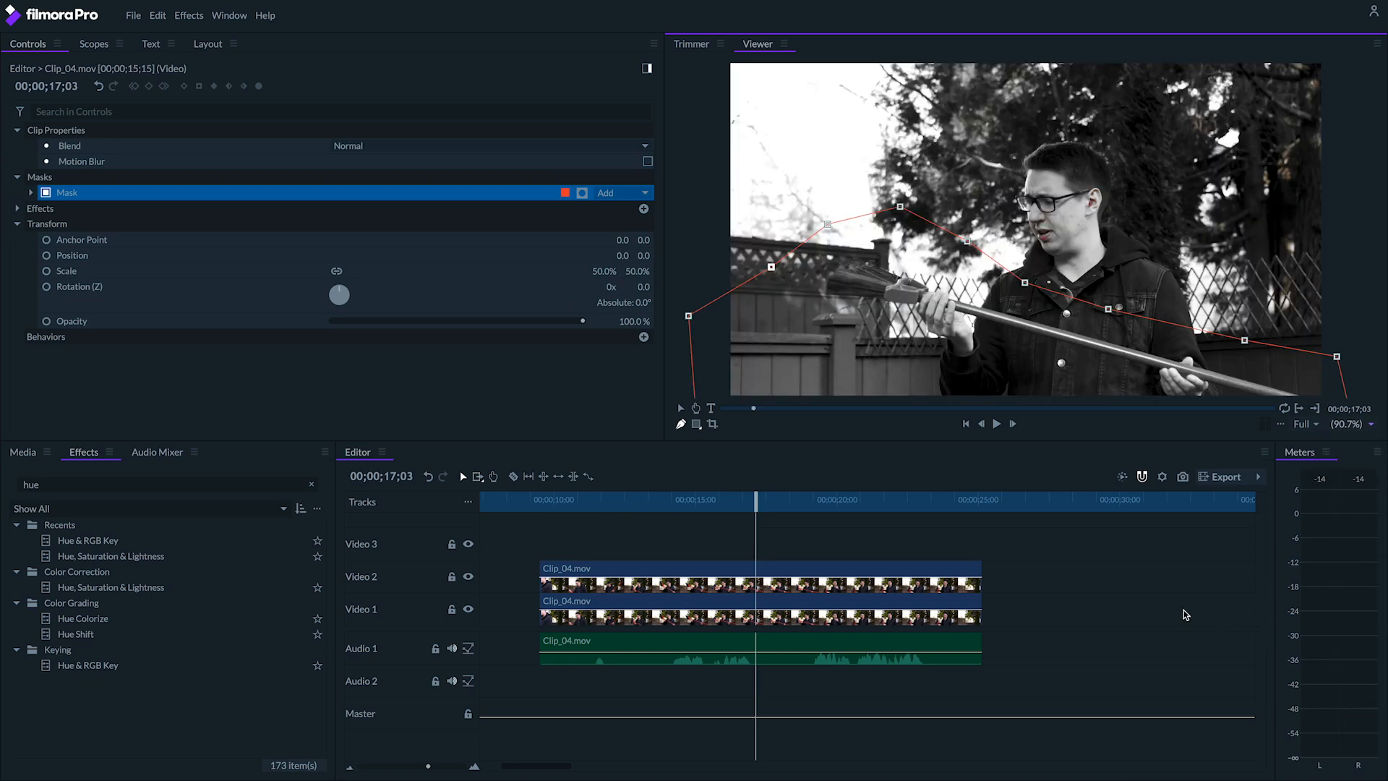
{"action": "left_click", "coordinate": [30, 195]}
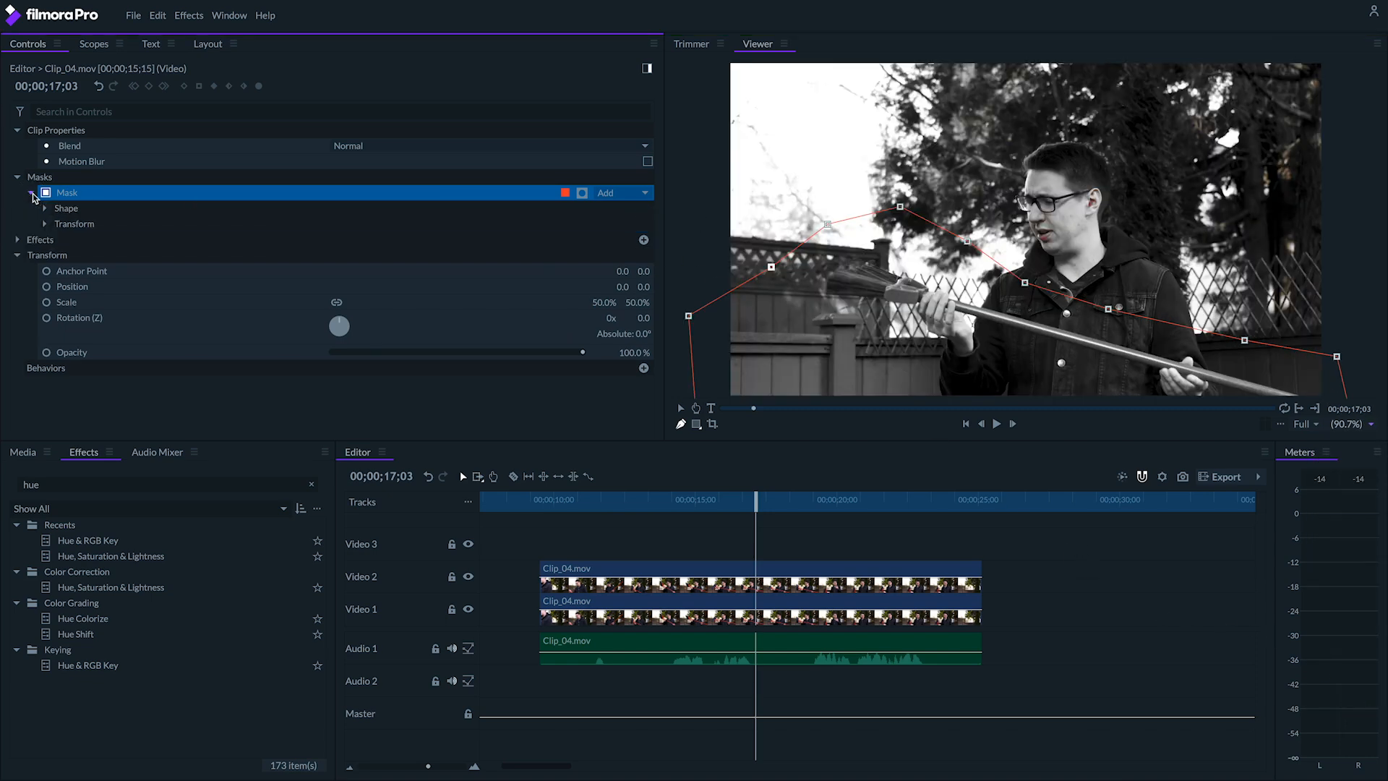
{"action": "left_click", "coordinate": [45, 208]}
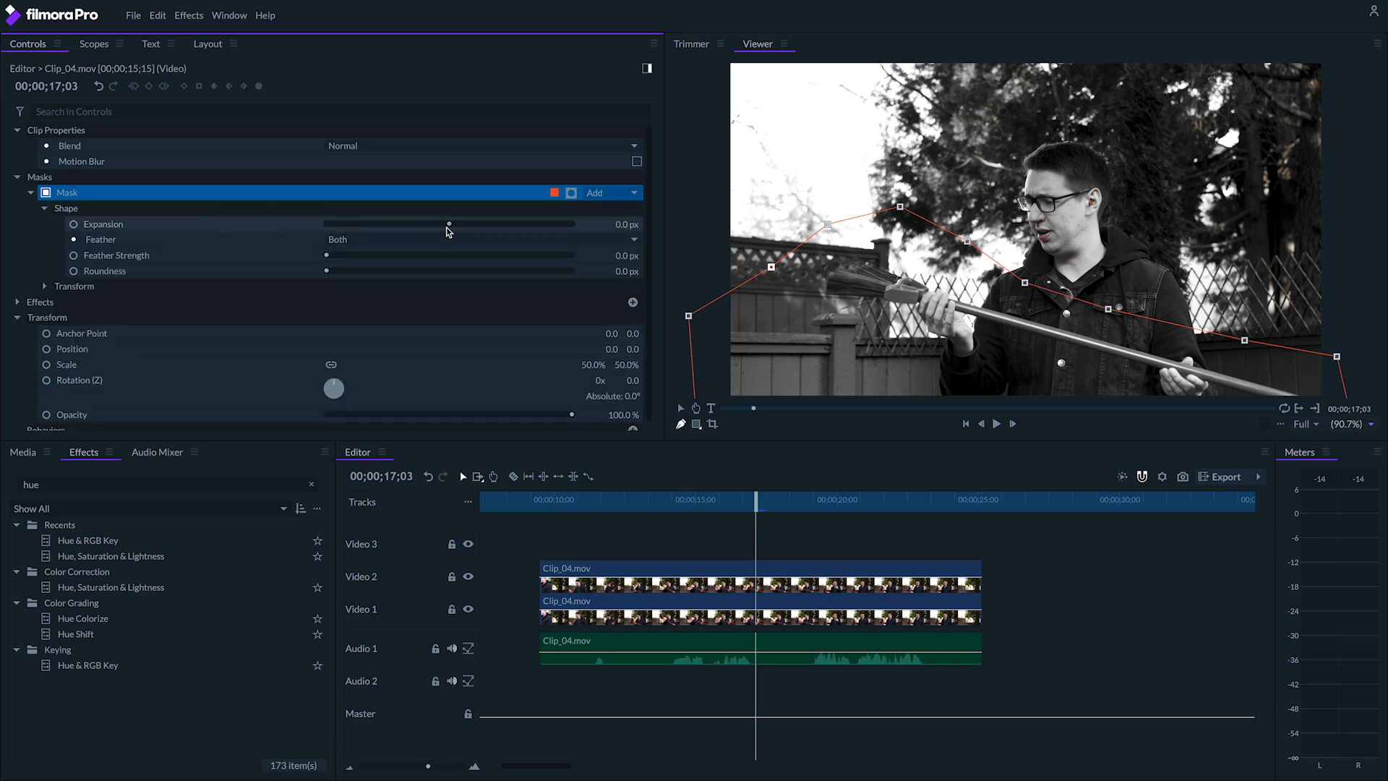
{"action": "left_click_drag", "start_coordinate": [316, 254], "coordinate": [334, 254]}
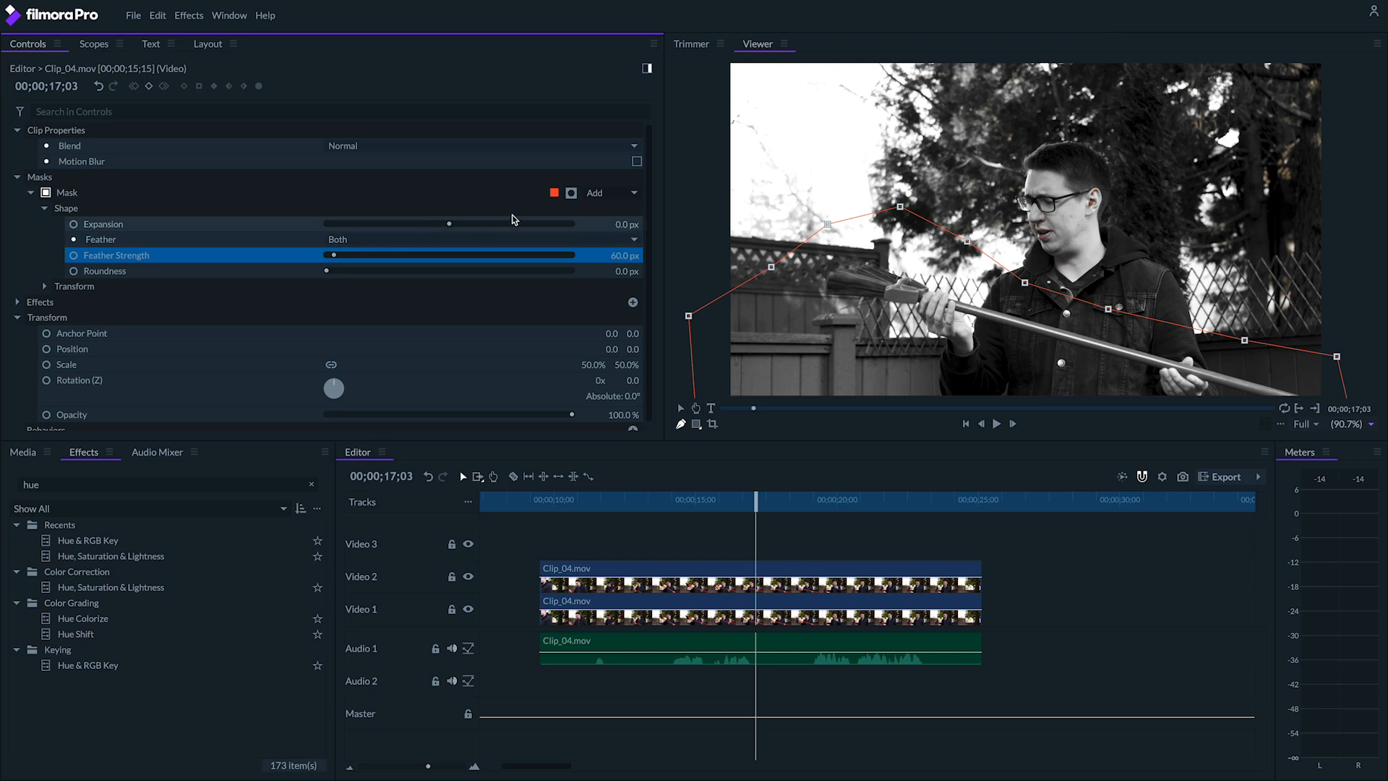
{"action": "left_click", "coordinate": [573, 193]}
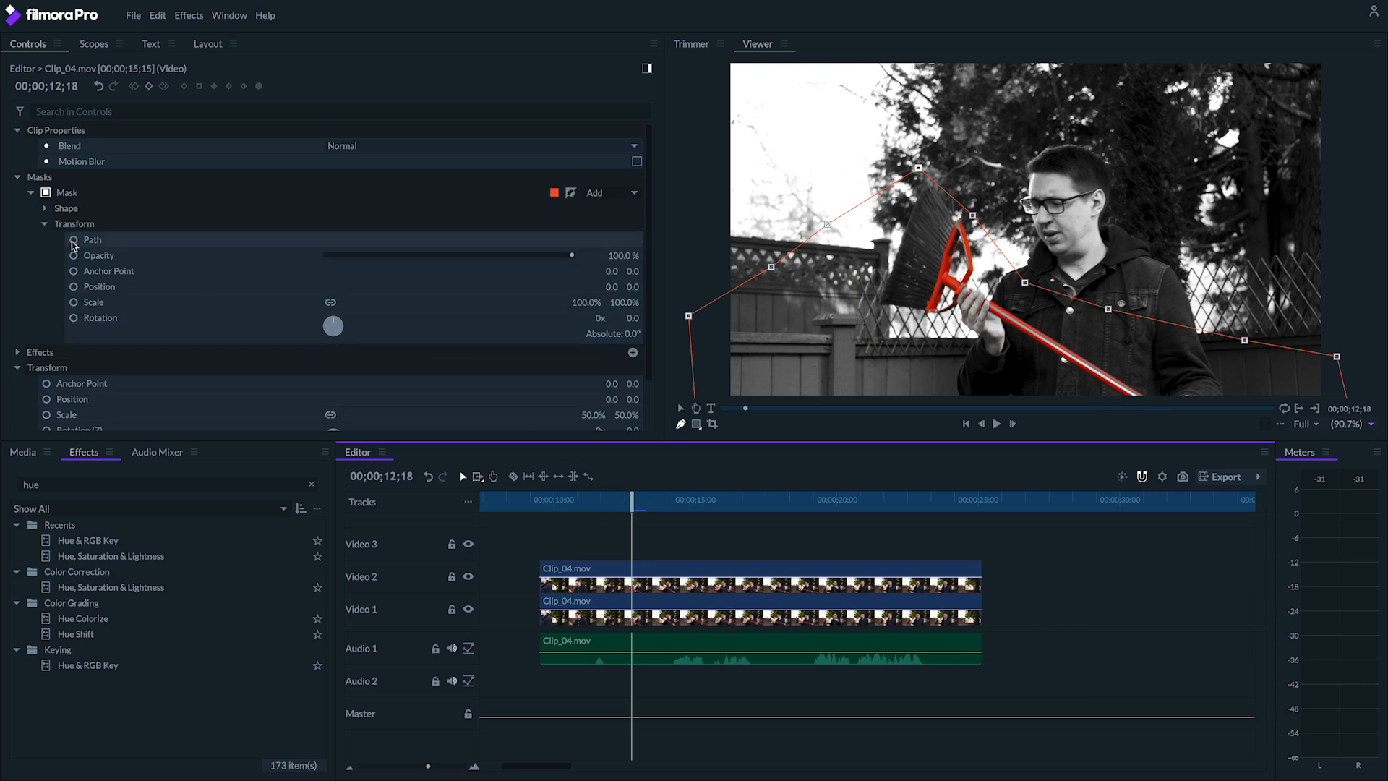
Step: Keyframe the mask Path so it follows the broom, then play back to check the red shows through
{"action": "left_click", "coordinate": [93, 238]}
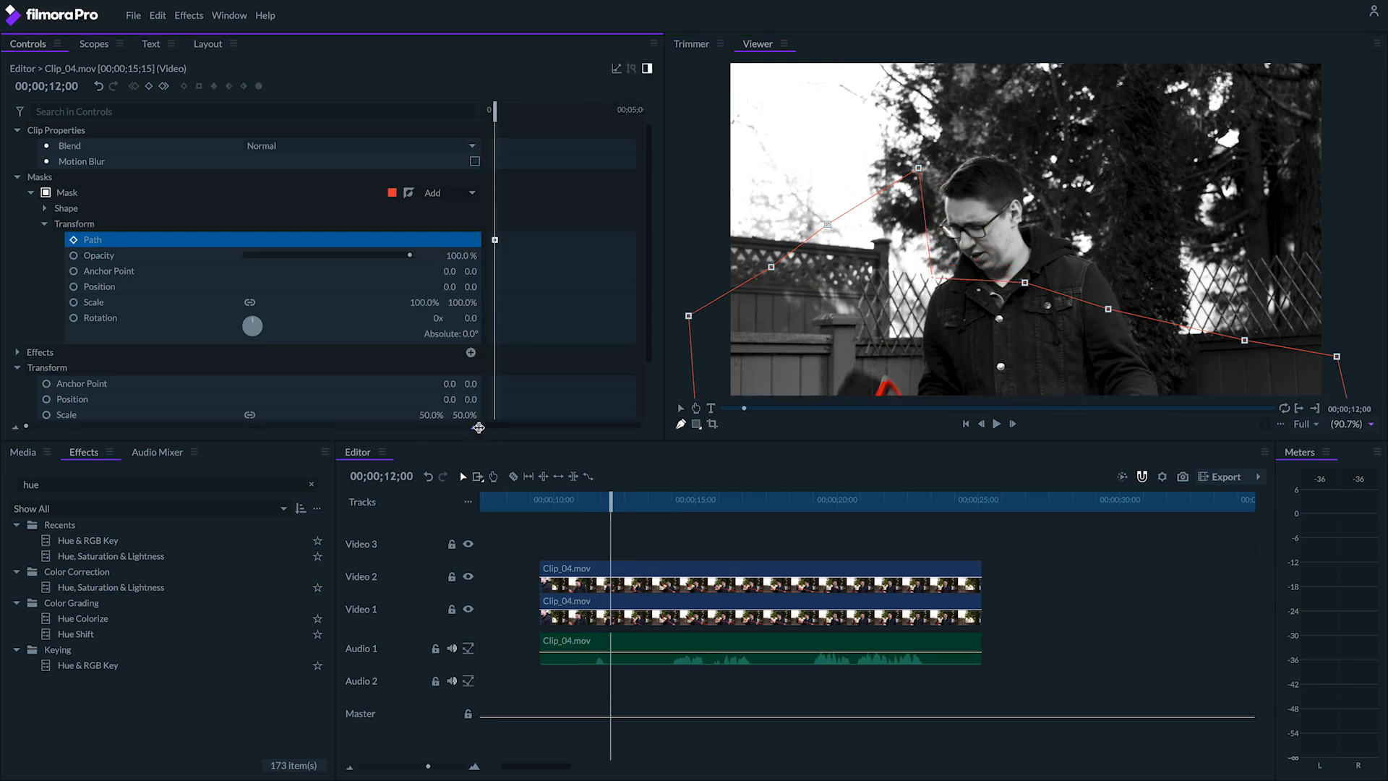
{"action": "left_click", "coordinate": [995, 423]}
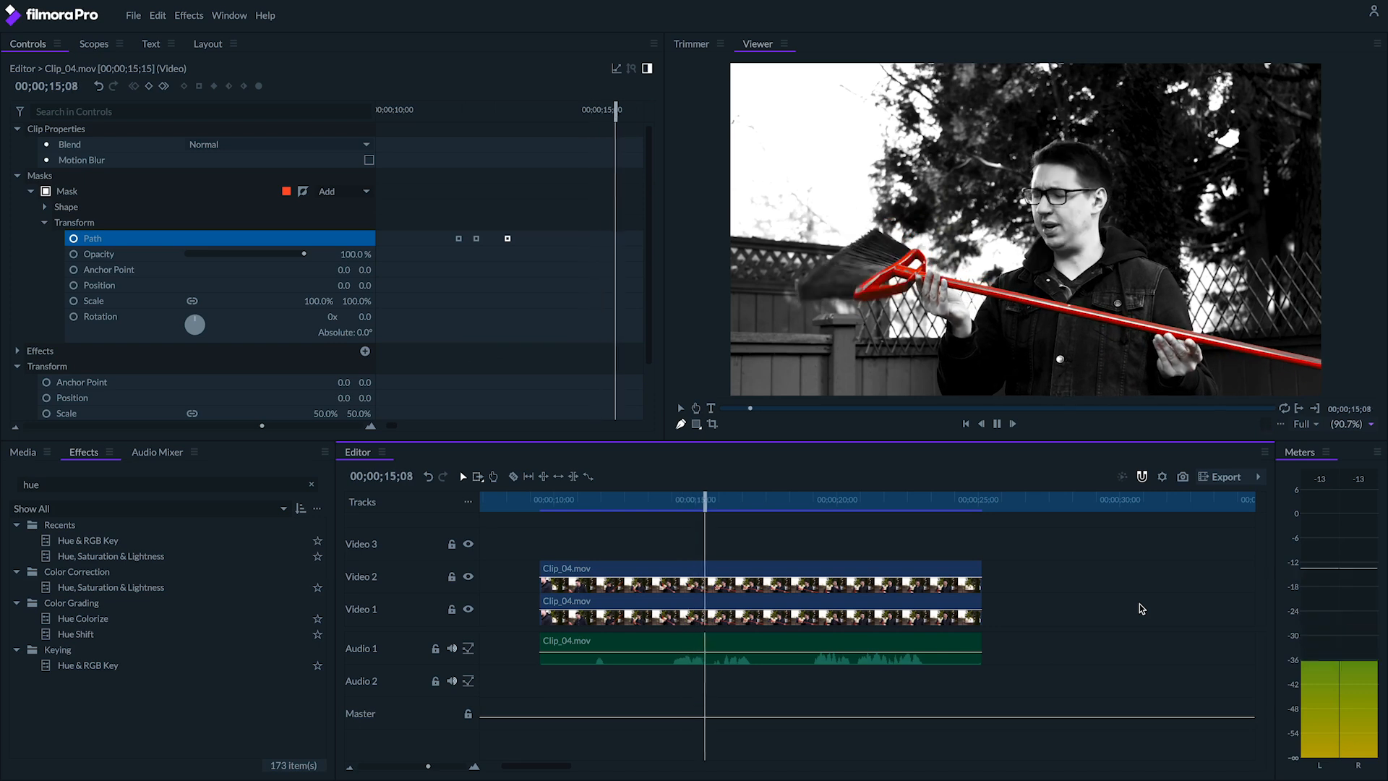
{"action": "left_click", "coordinate": [1051, 499]}
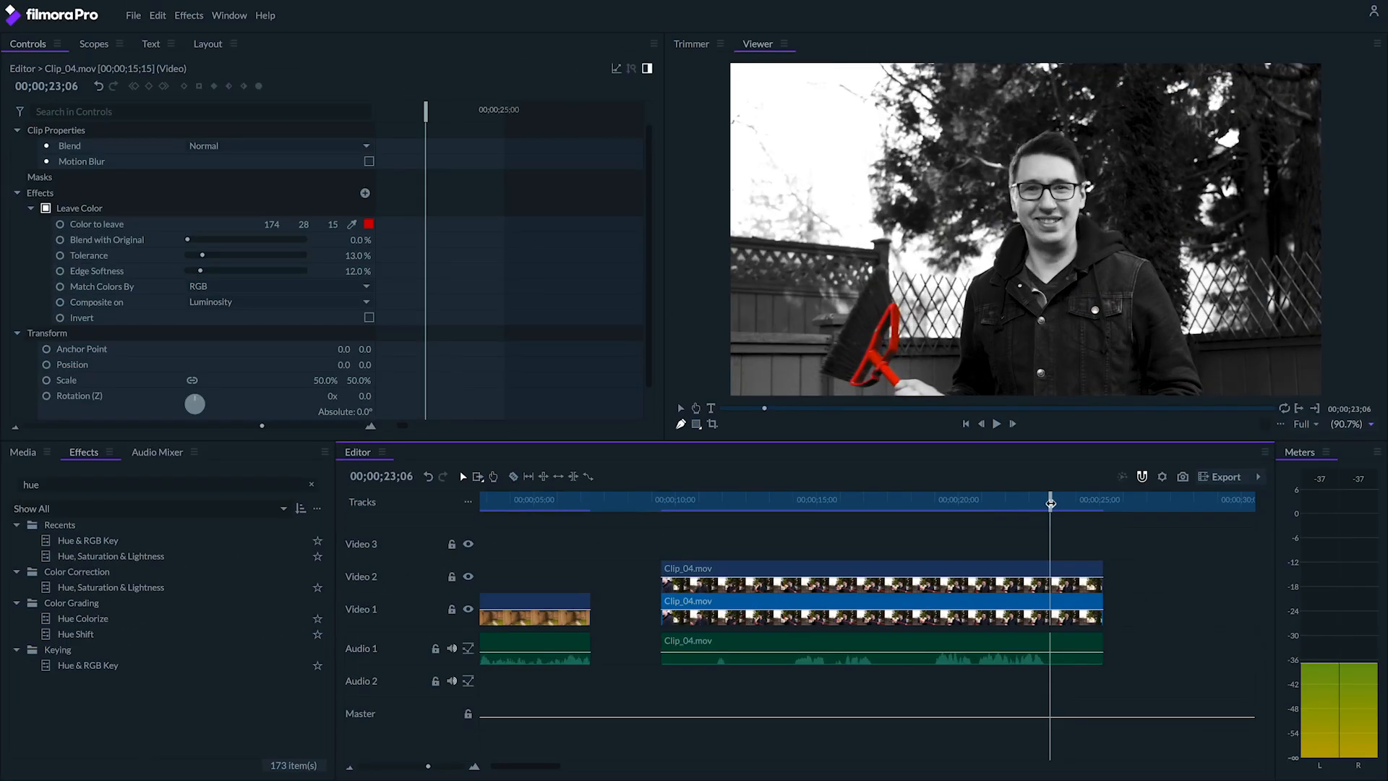
Step: Create a new plane named Letterbox in the Media panel for the top video track
{"action": "left_click", "coordinate": [21, 451]}
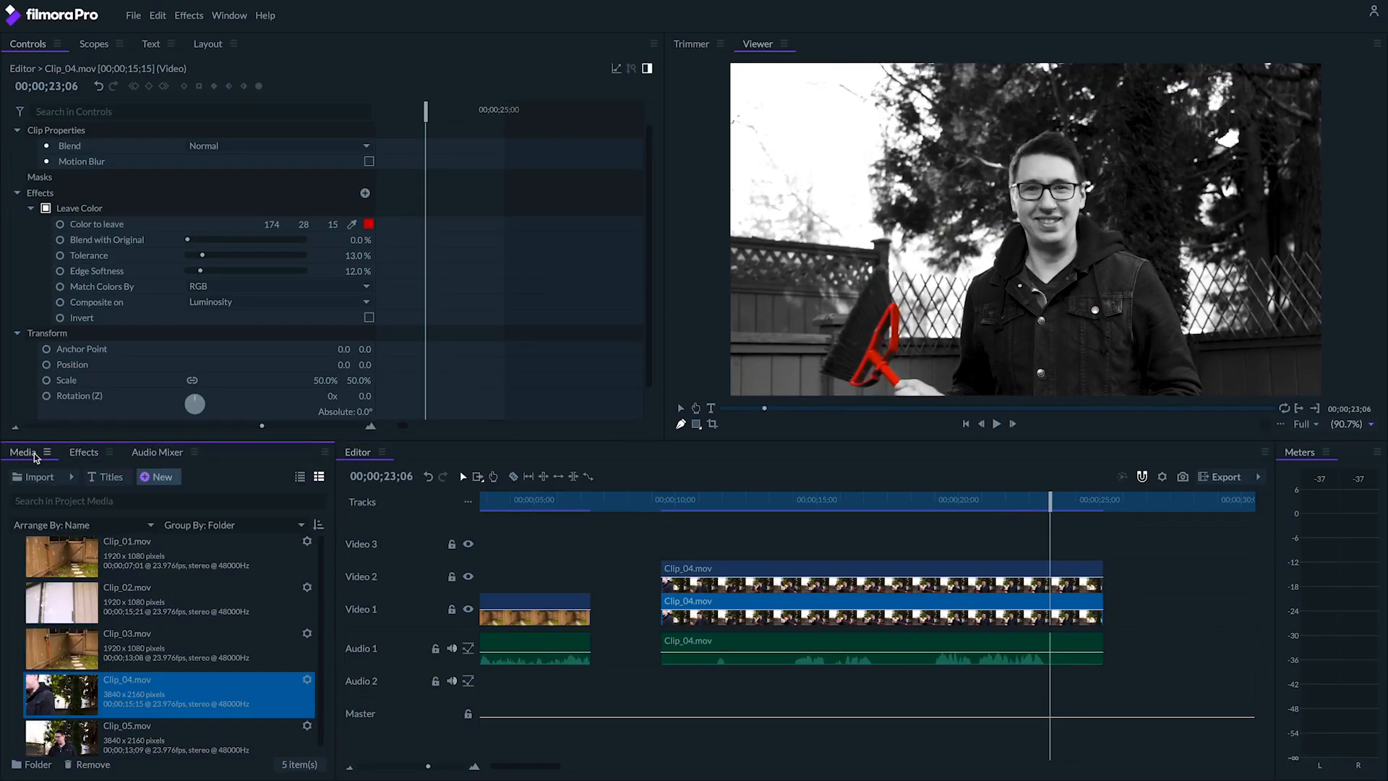
{"action": "left_click", "coordinate": [162, 475]}
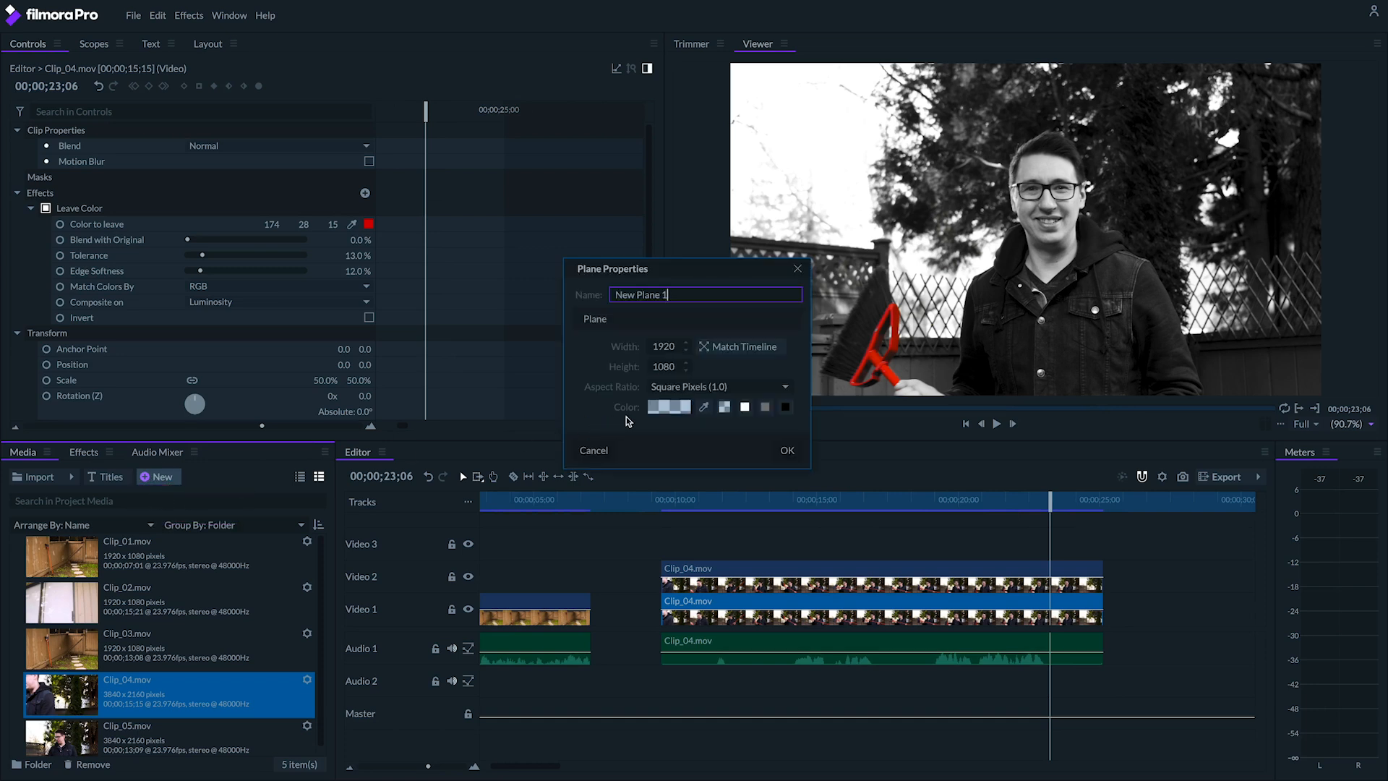
{"action": "type", "text": "Le"}
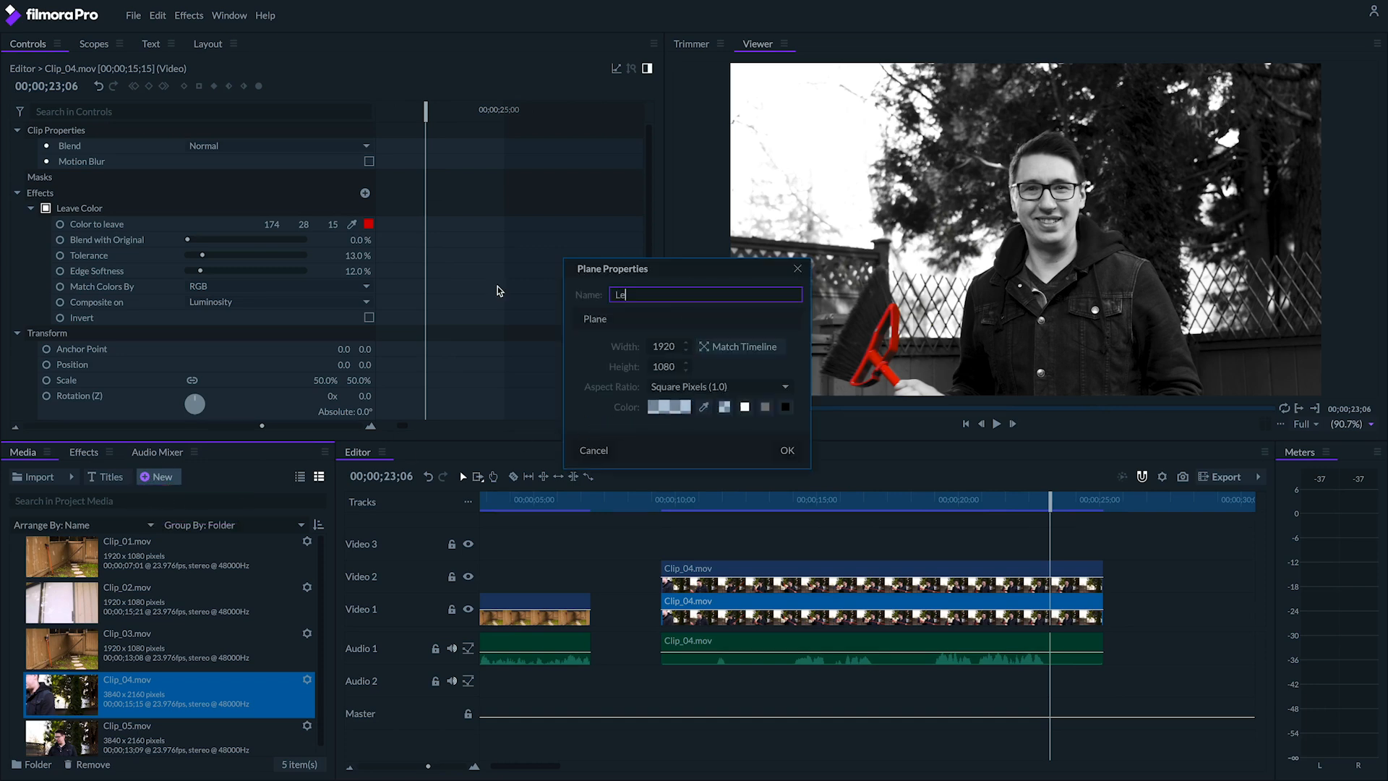
{"action": "left_click", "coordinate": [785, 449]}
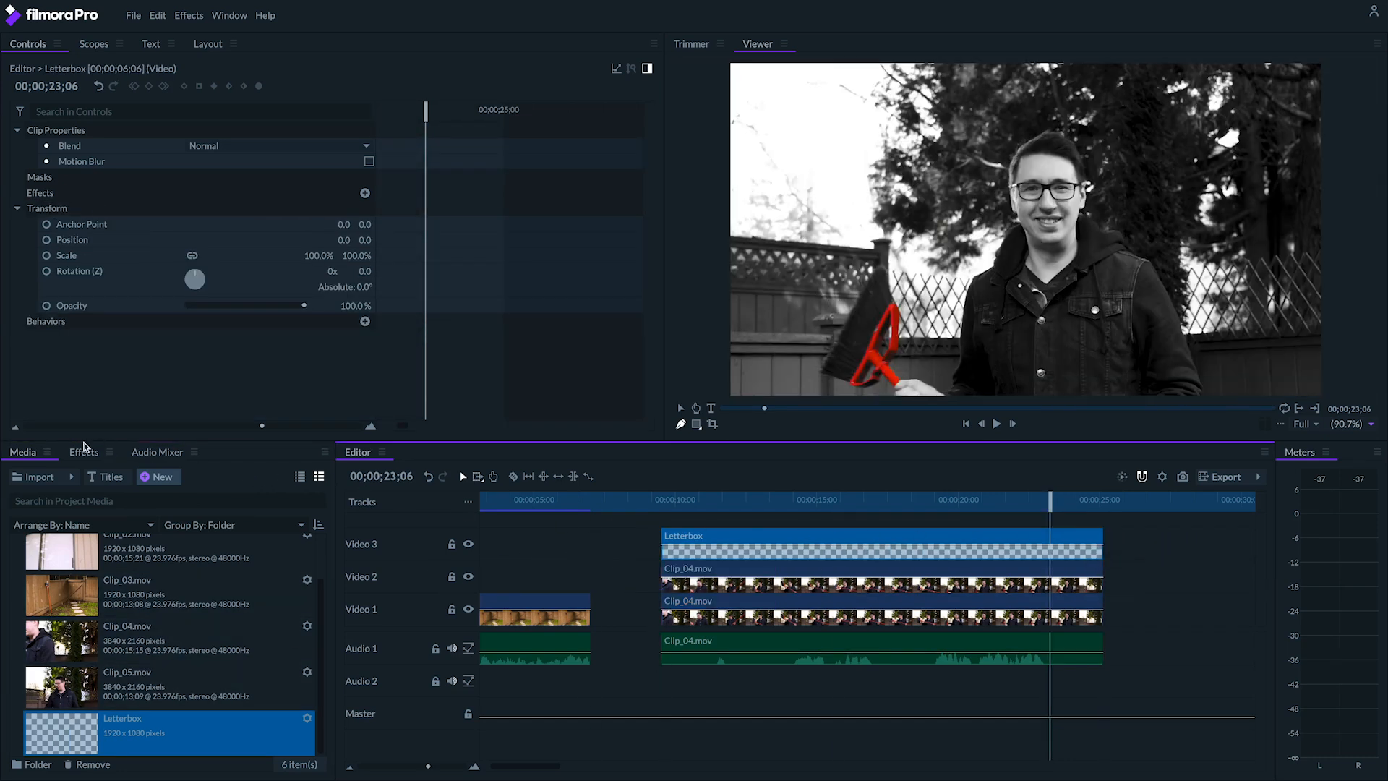
Step: Put the Letterbox effect on the plane with the 4:3 (SD TV) preset
{"action": "left_click", "coordinate": [84, 451]}
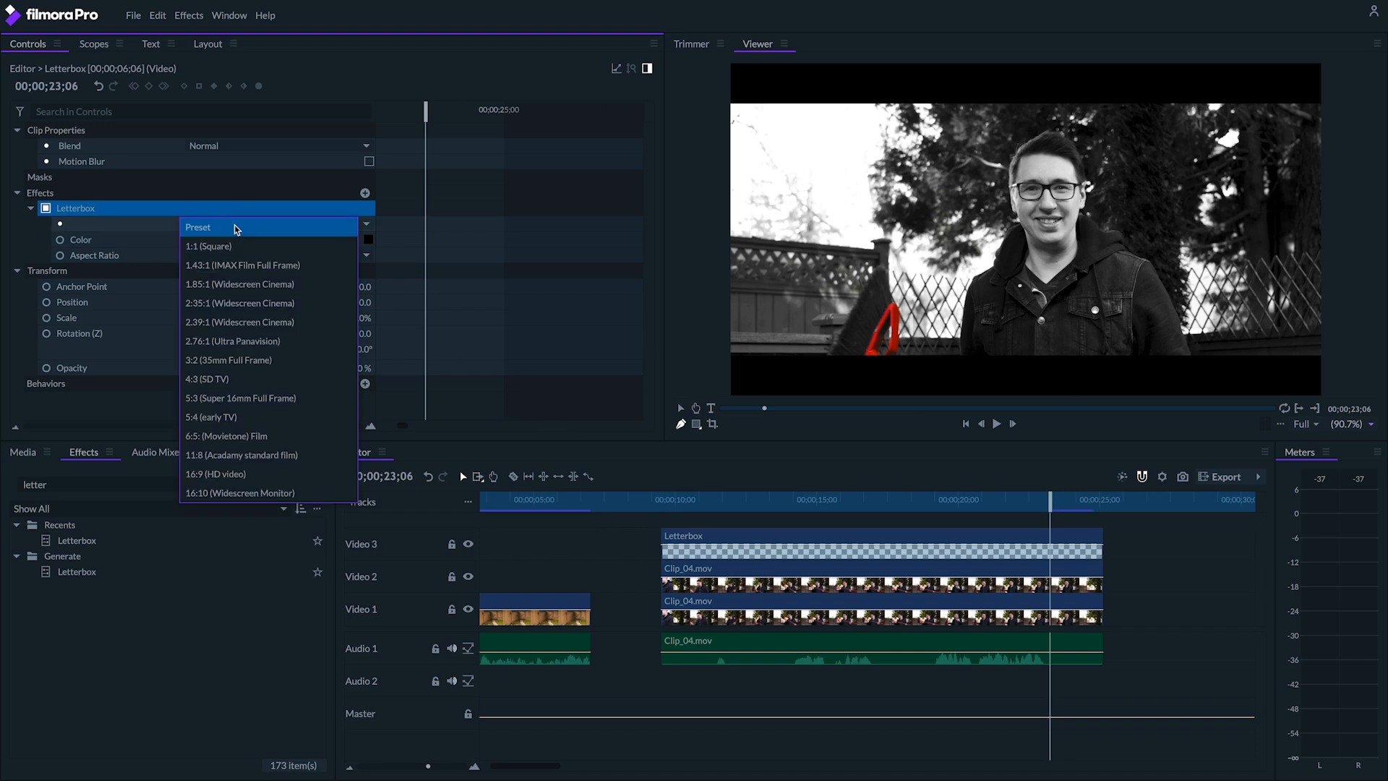
{"action": "left_click", "coordinate": [206, 379]}
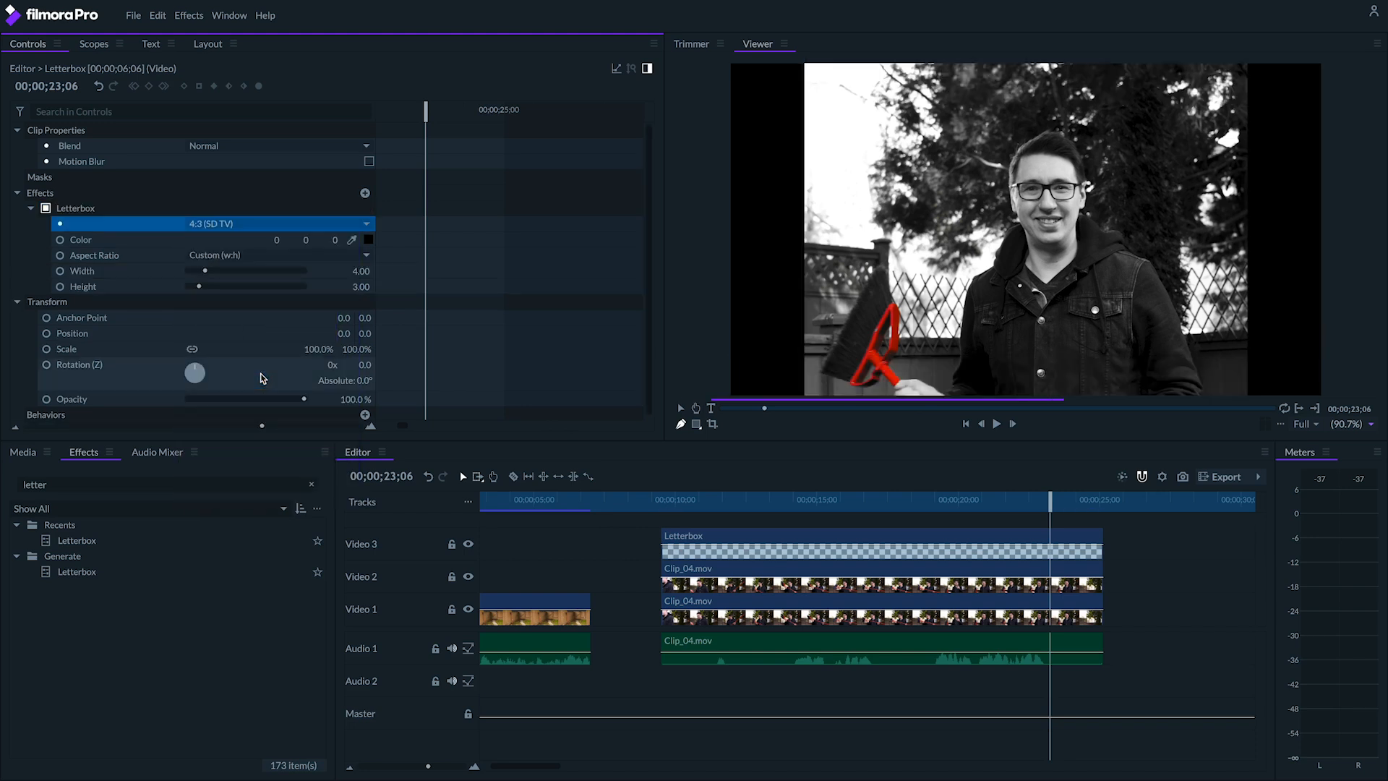